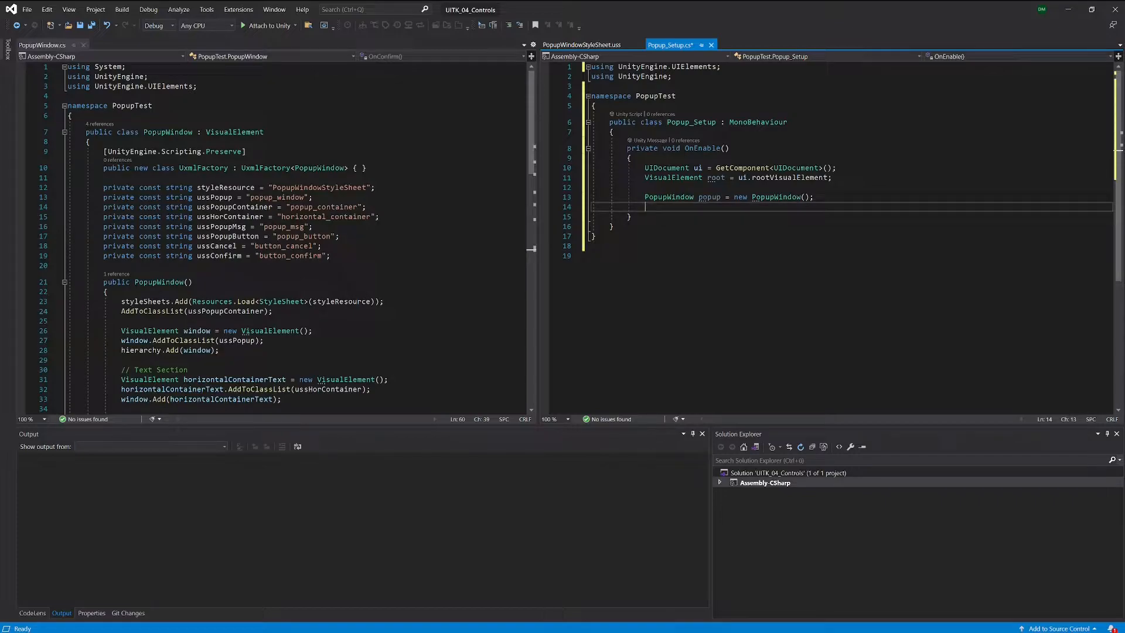
# Insert a blank line after the PopupWindow creation in Popup_Setup's OnEnable
pyautogui.press('enter')
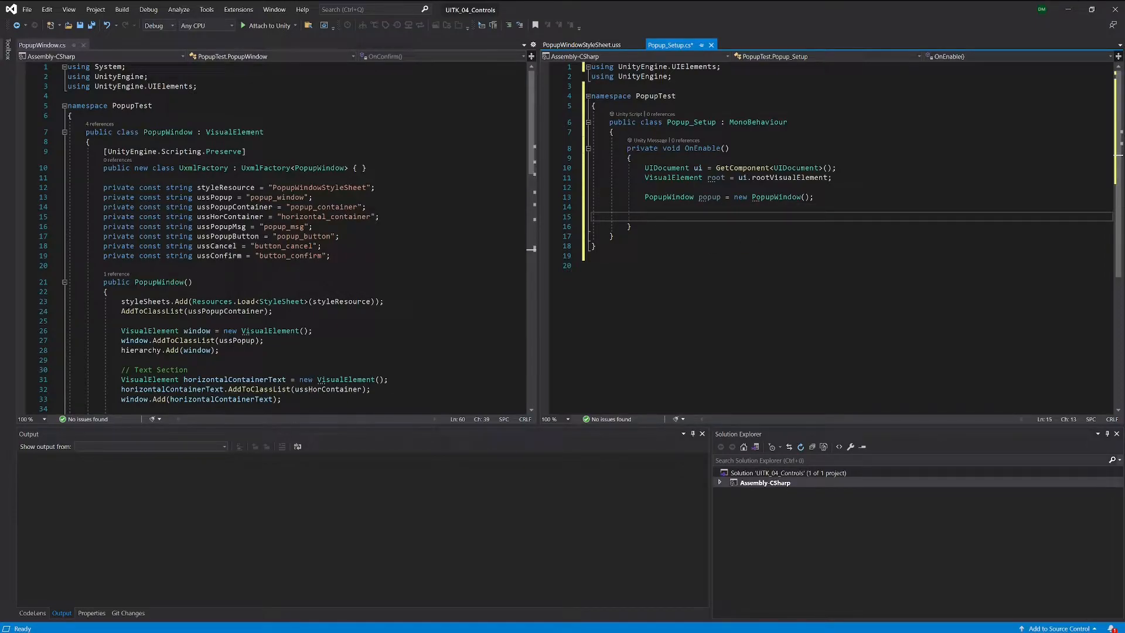
pyautogui.doubleClick(709, 197)
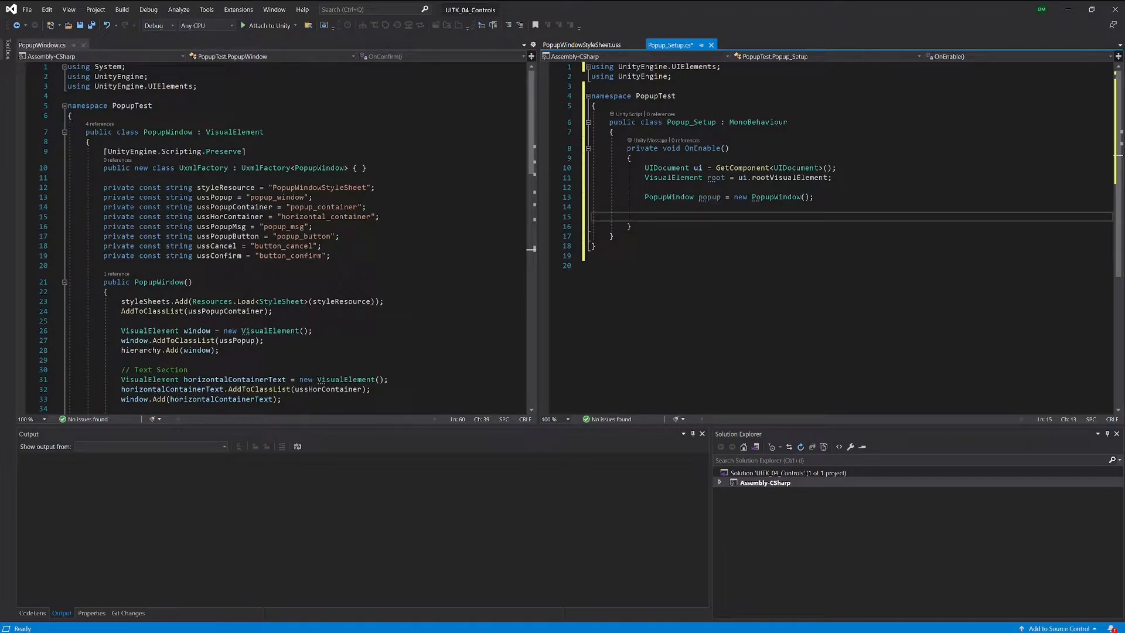
# Write popup.confirmed += () => Debug.Log("Email send"); on the blank line
pyautogui.write('popup.')
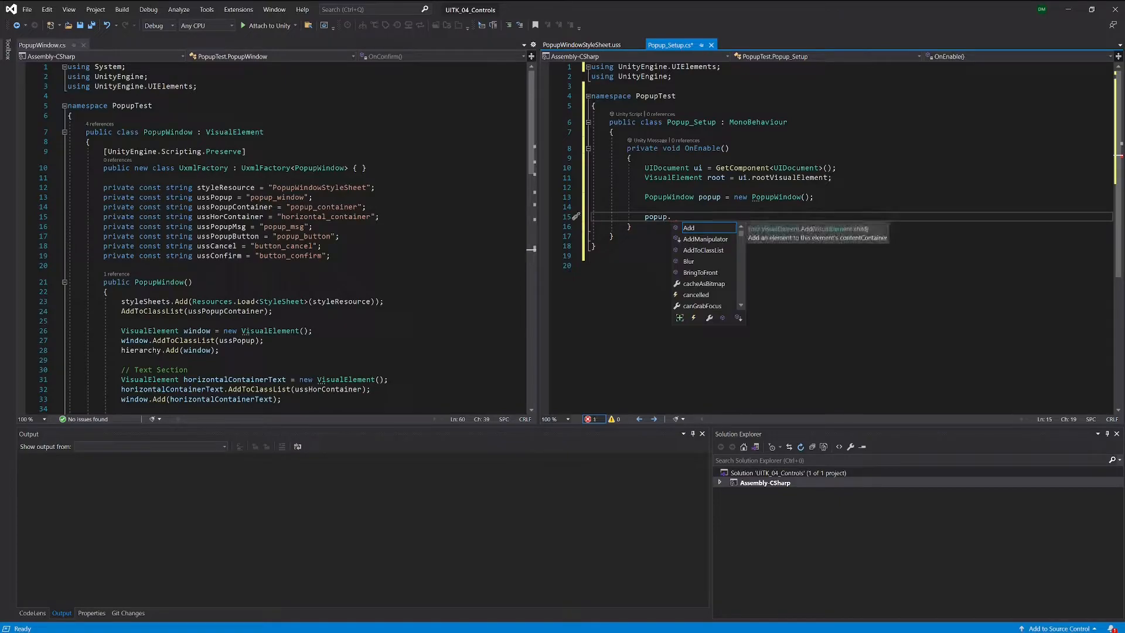
pyautogui.write('c')
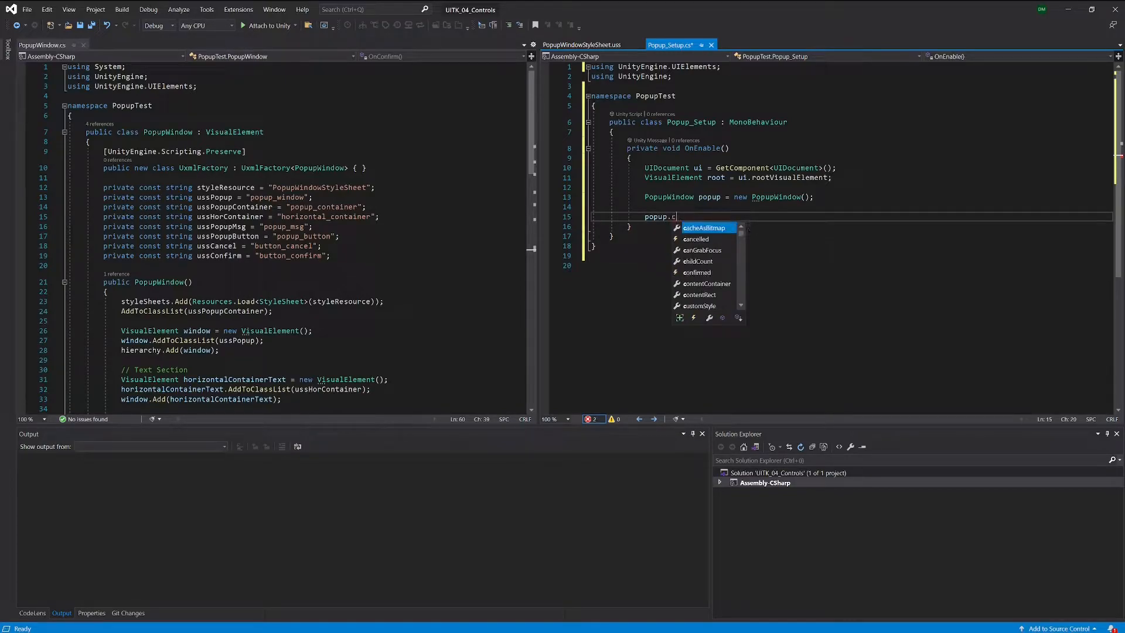
pyautogui.write('onfirmed')
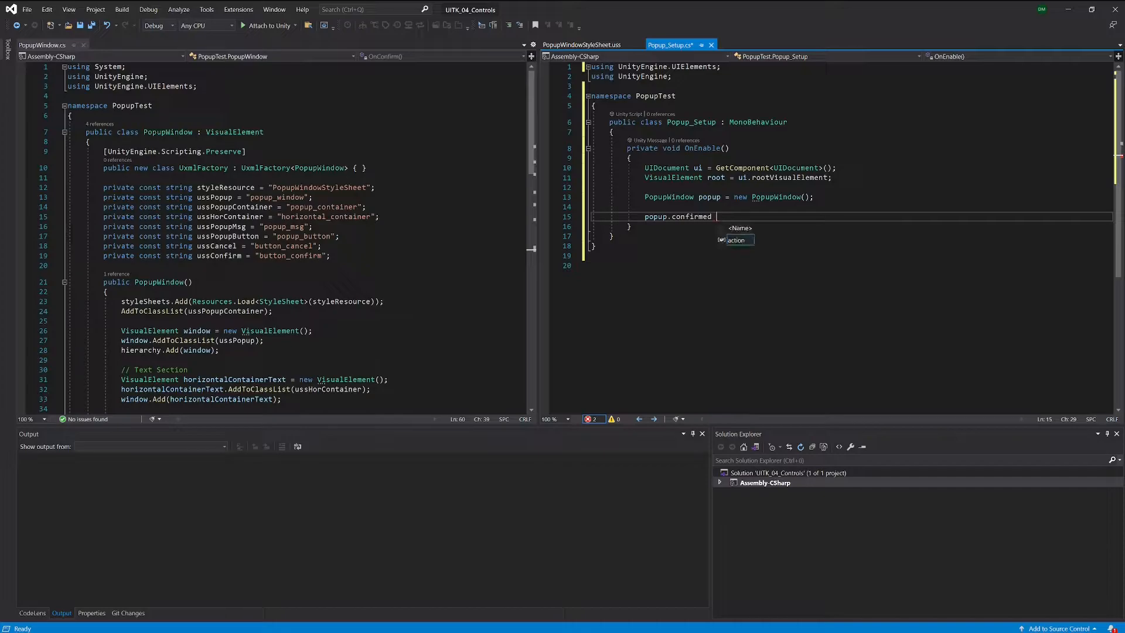
pyautogui.write('+= () -')
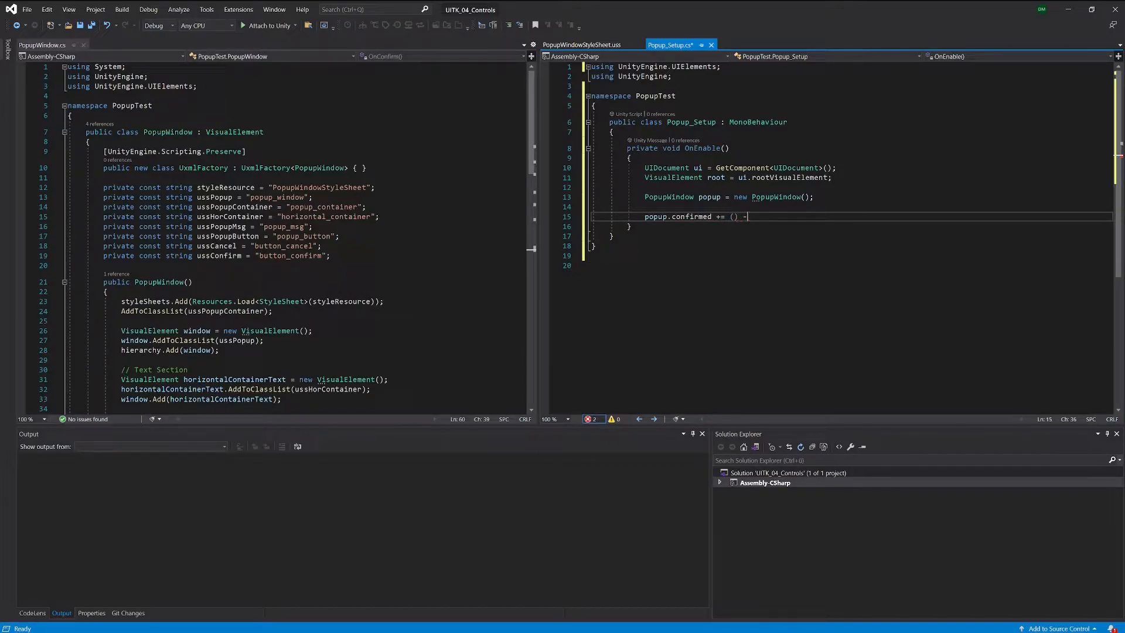
pyautogui.write('>')
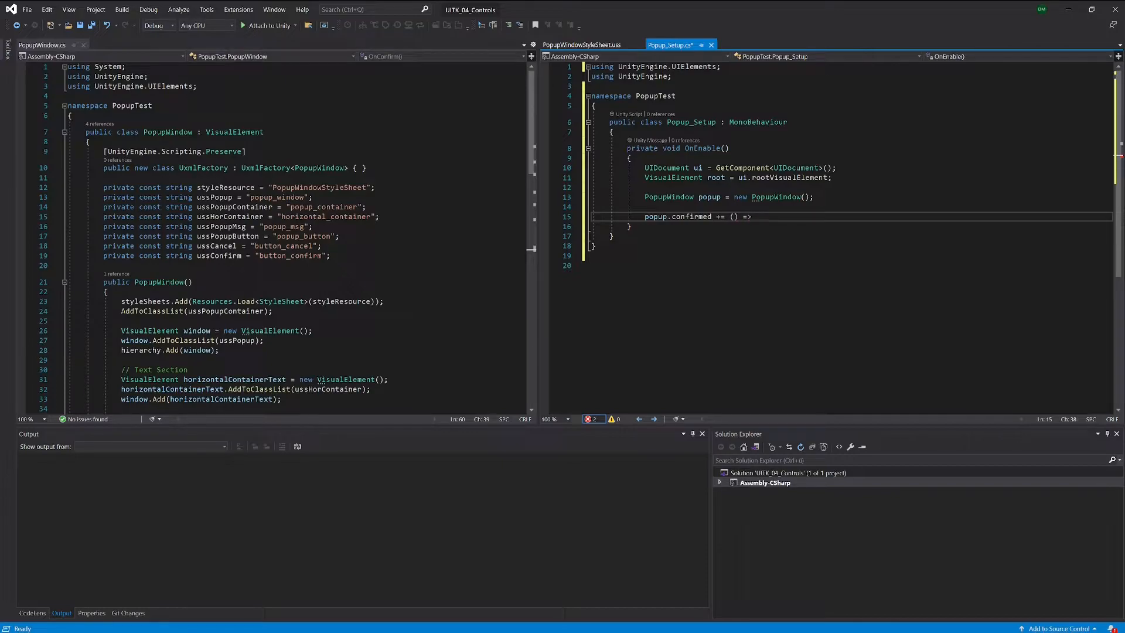
pyautogui.write('Debug')
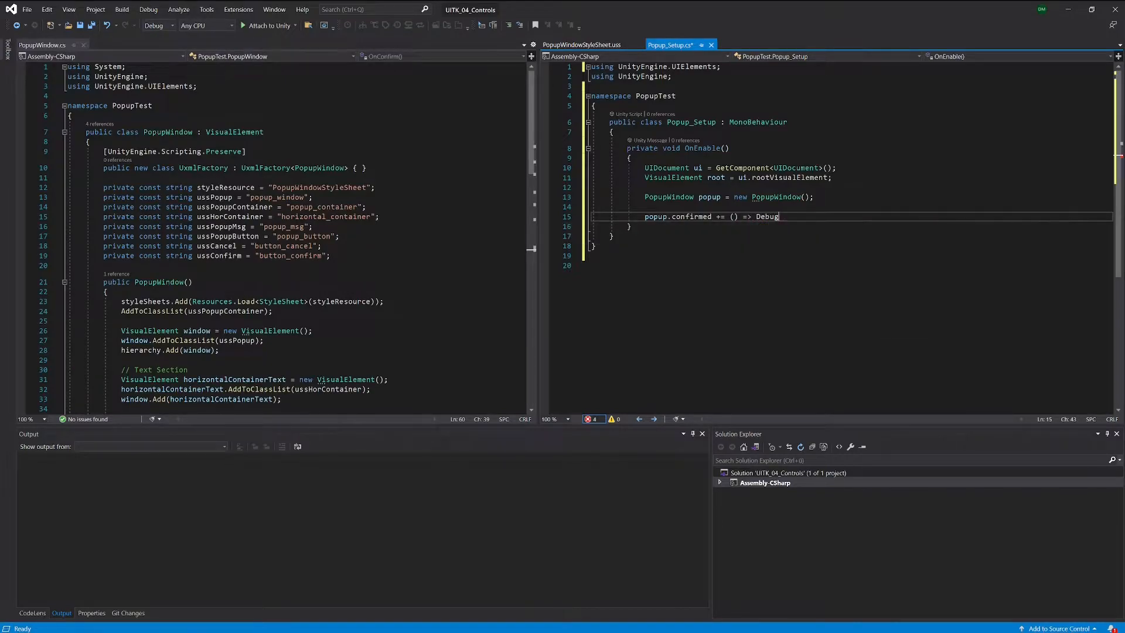
pyautogui.write('.Log(')
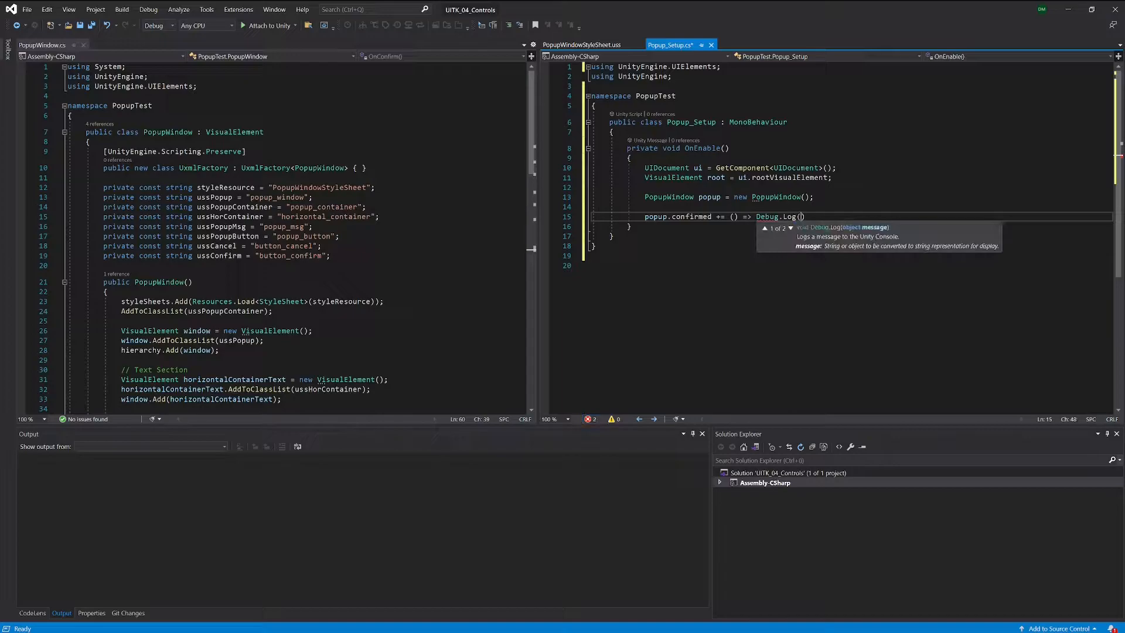
pyautogui.write('""')
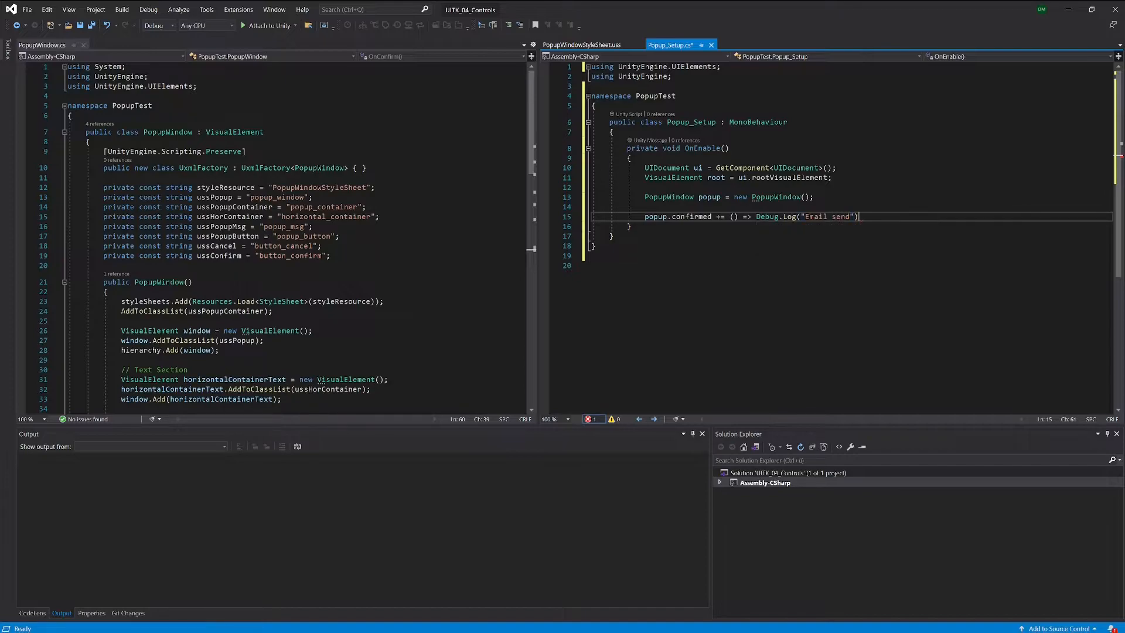
pyautogui.write(';')
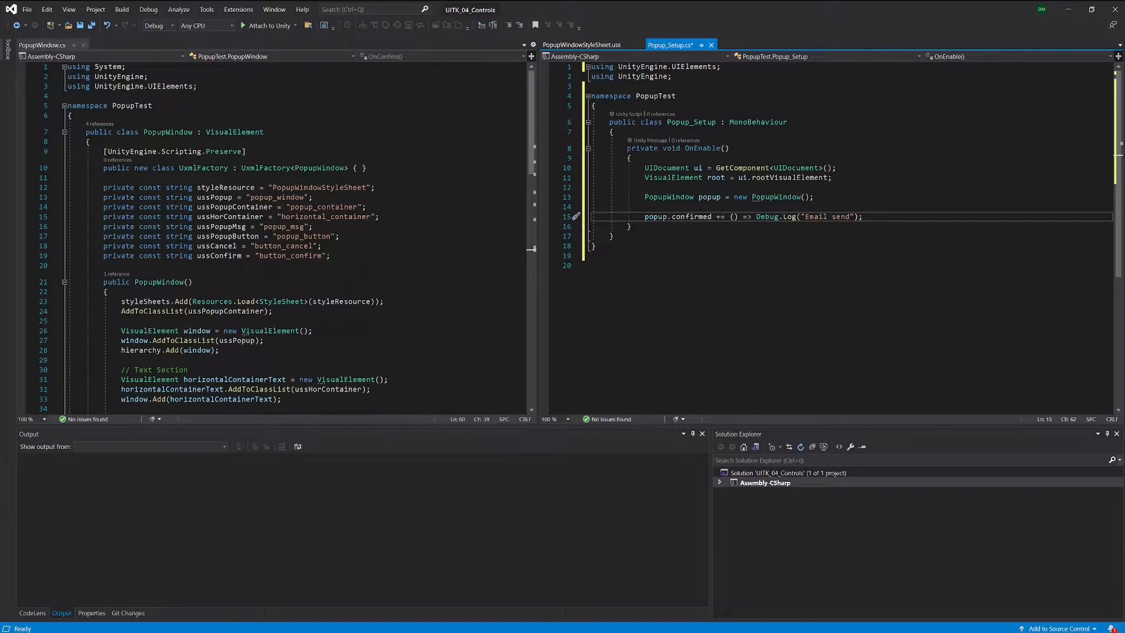
# Write root.Add(popup); right after the PopupWindow is constructed
pyautogui.write('r')
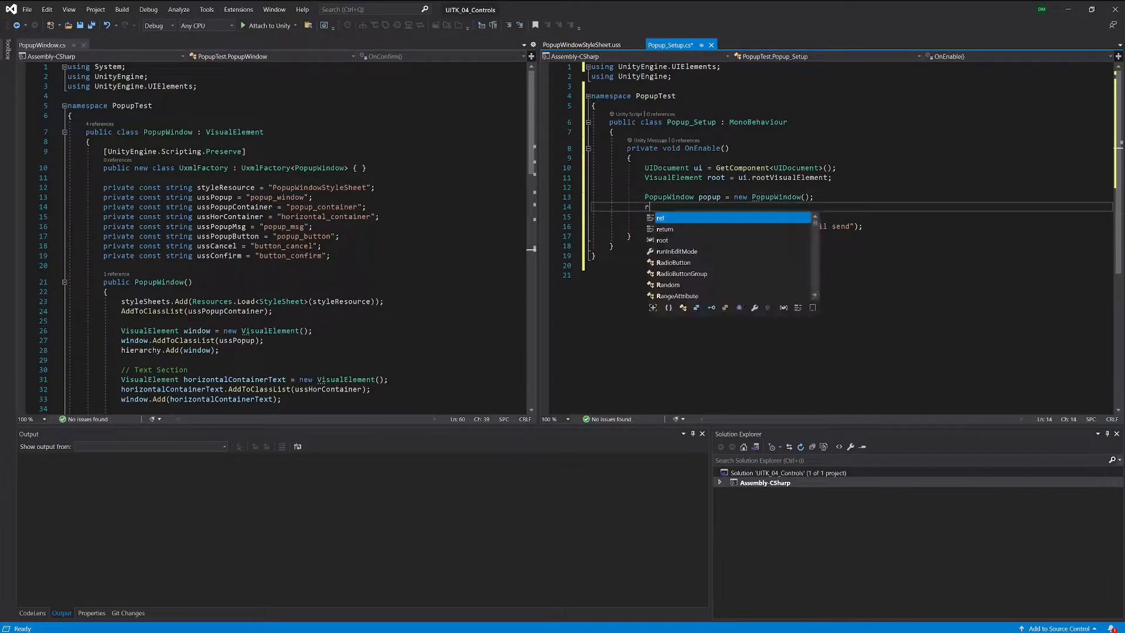
pyautogui.write('oot.A')
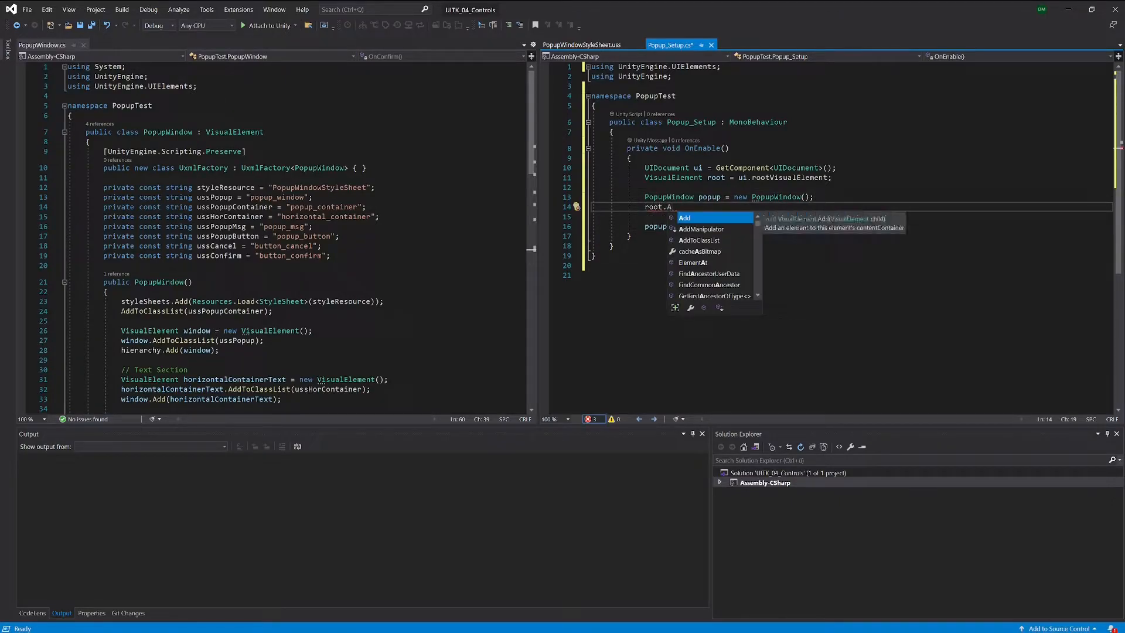
pyautogui.write('dd(')
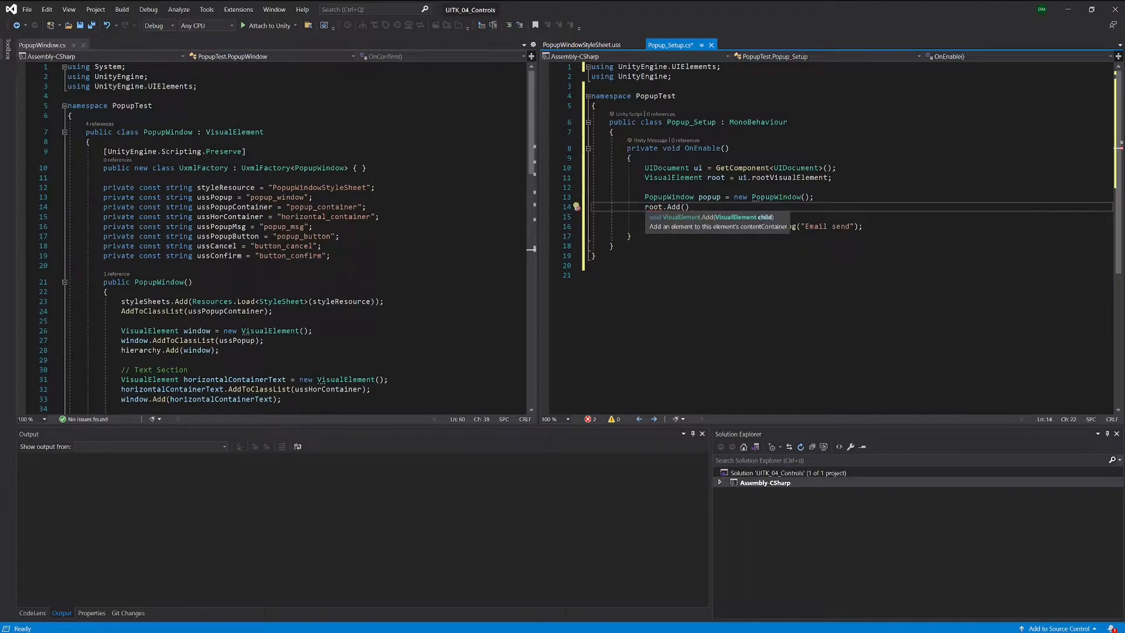
pyautogui.write('popu')
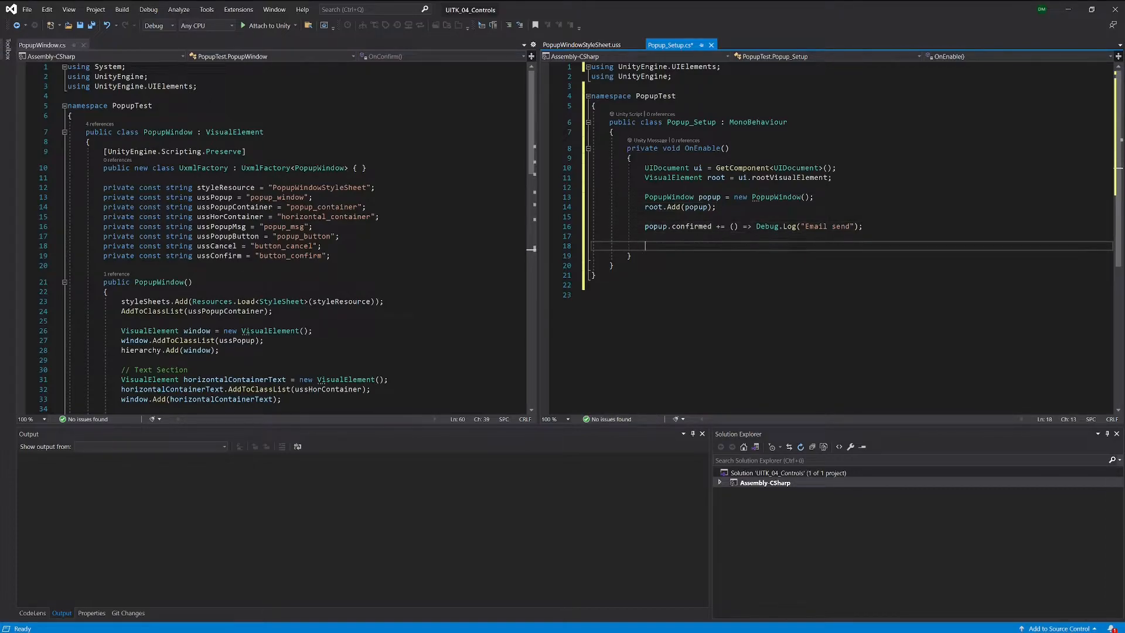
# Write popup.cancelled += () => Debug.Log("Email sending cancelled"); and start a new line below it
pyautogui.write('popup')
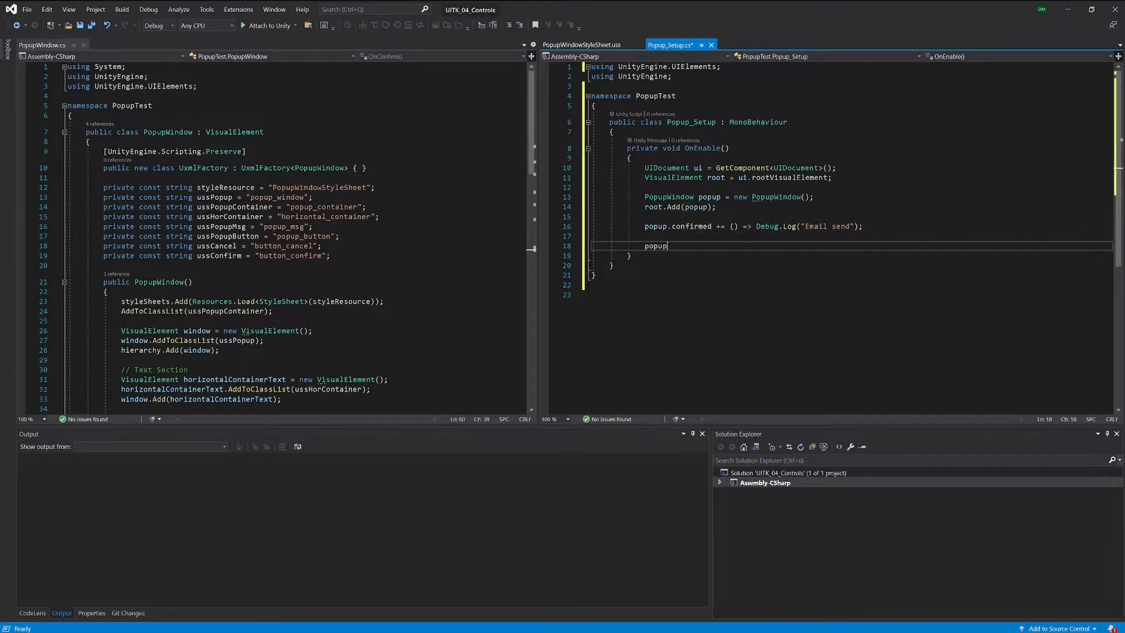
pyautogui.write('.cancelled +=')
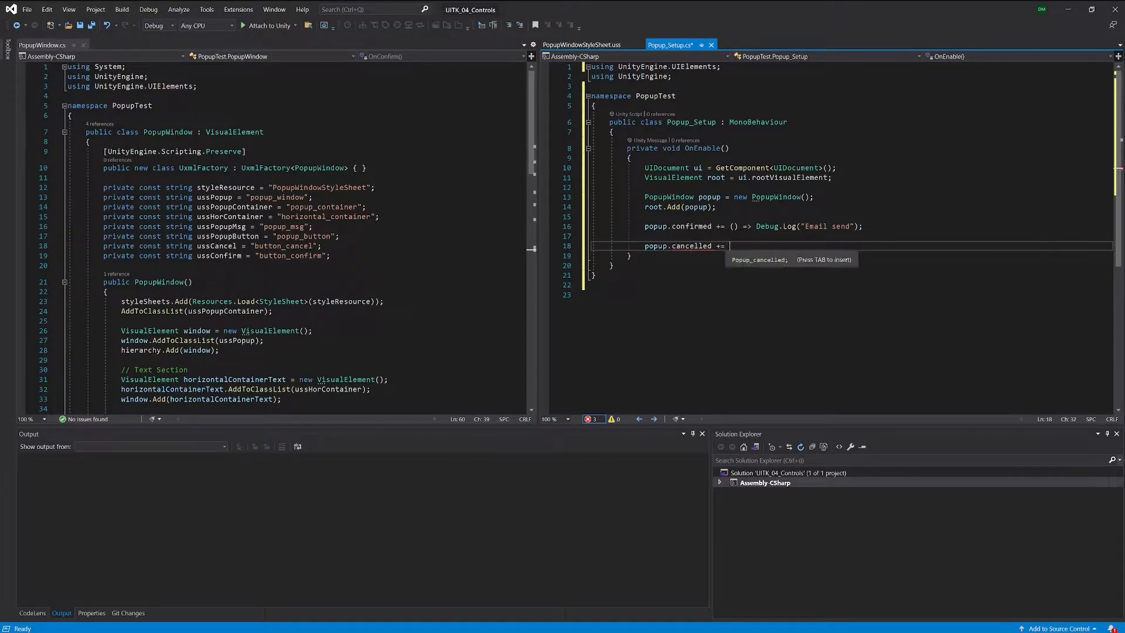
pyautogui.write('() -')
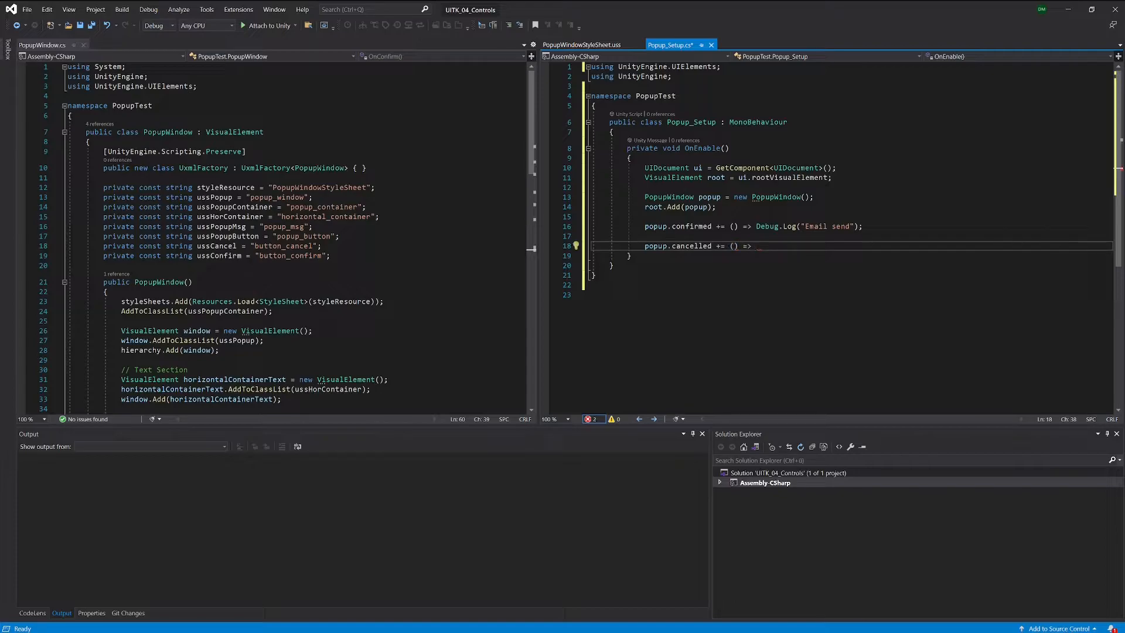
pyautogui.write('Debug')
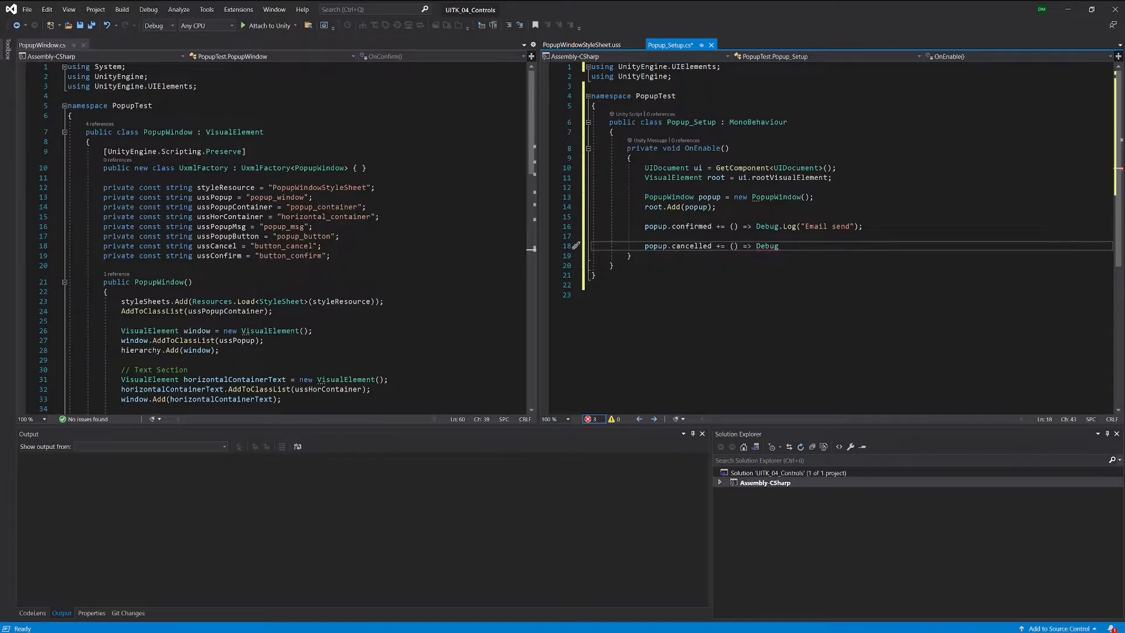
pyautogui.write('.lo')
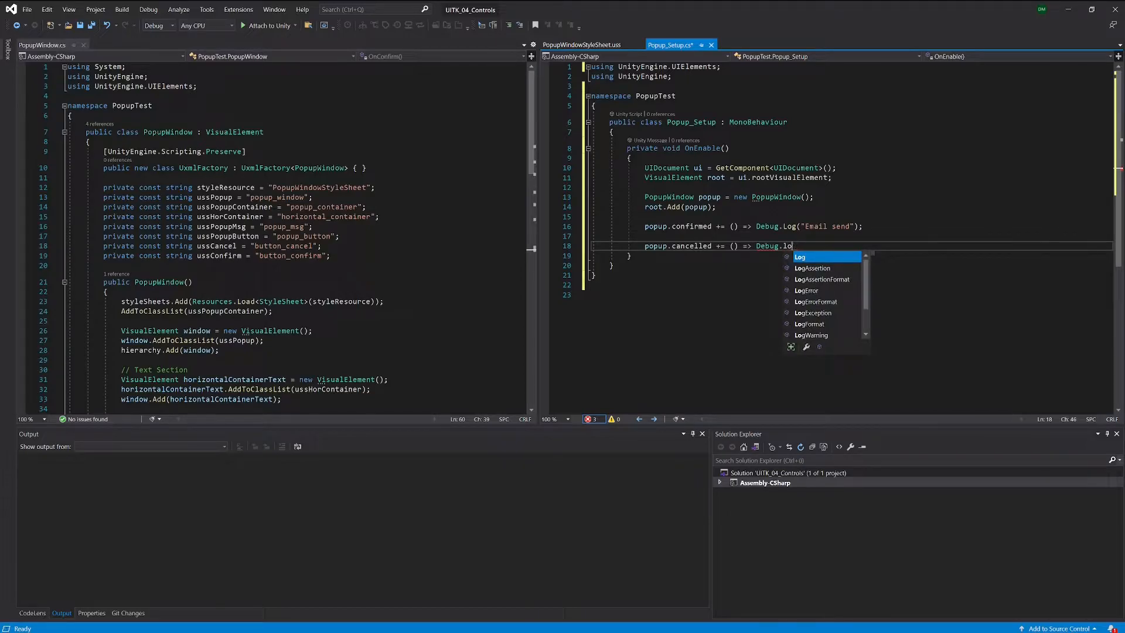
pyautogui.write('g("')
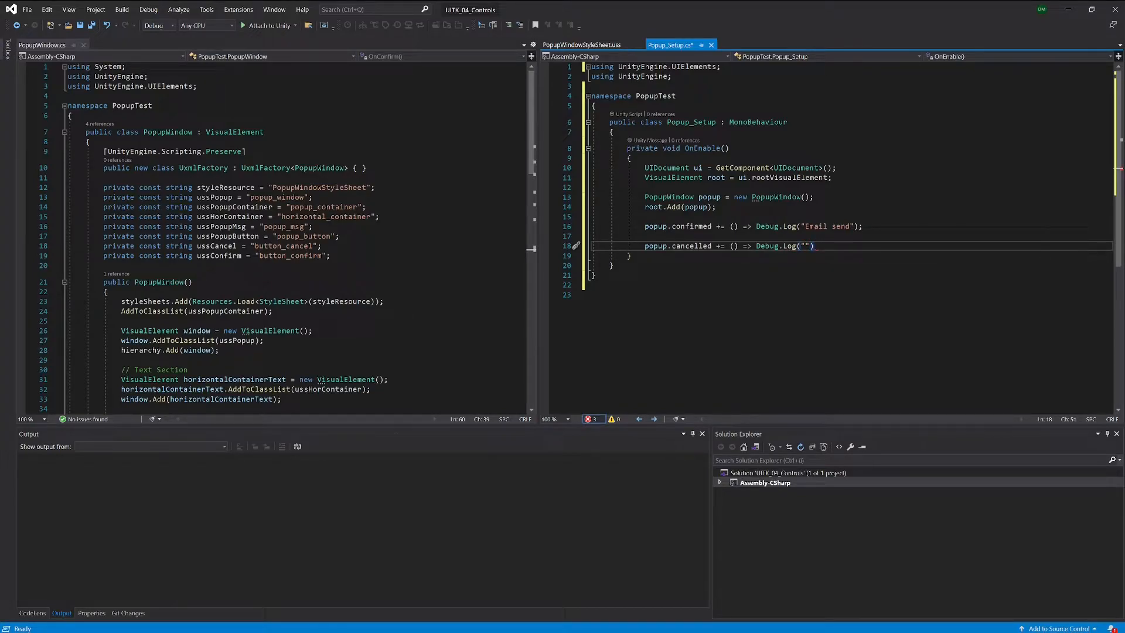
pyautogui.write(';')
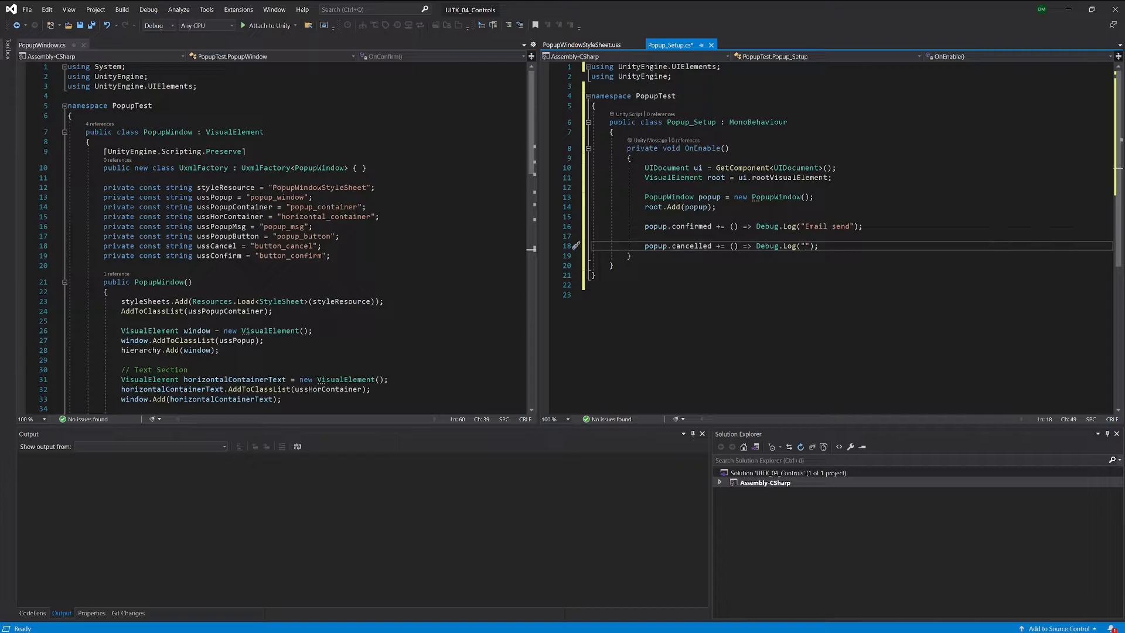
pyautogui.write('Email sending cancelled')
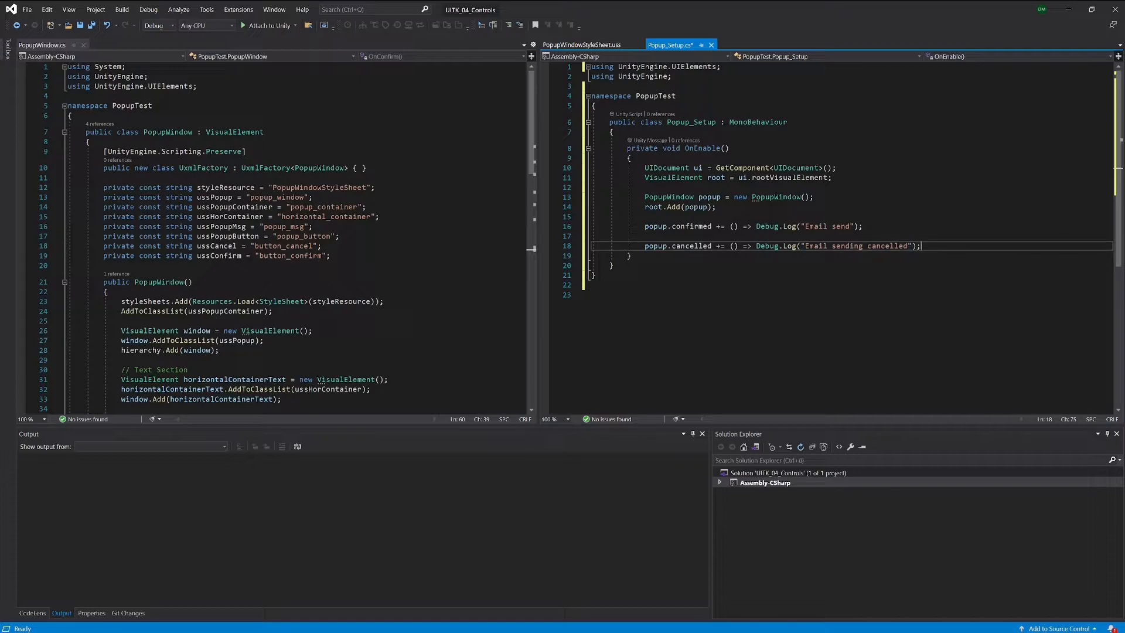
pyautogui.press('enter')
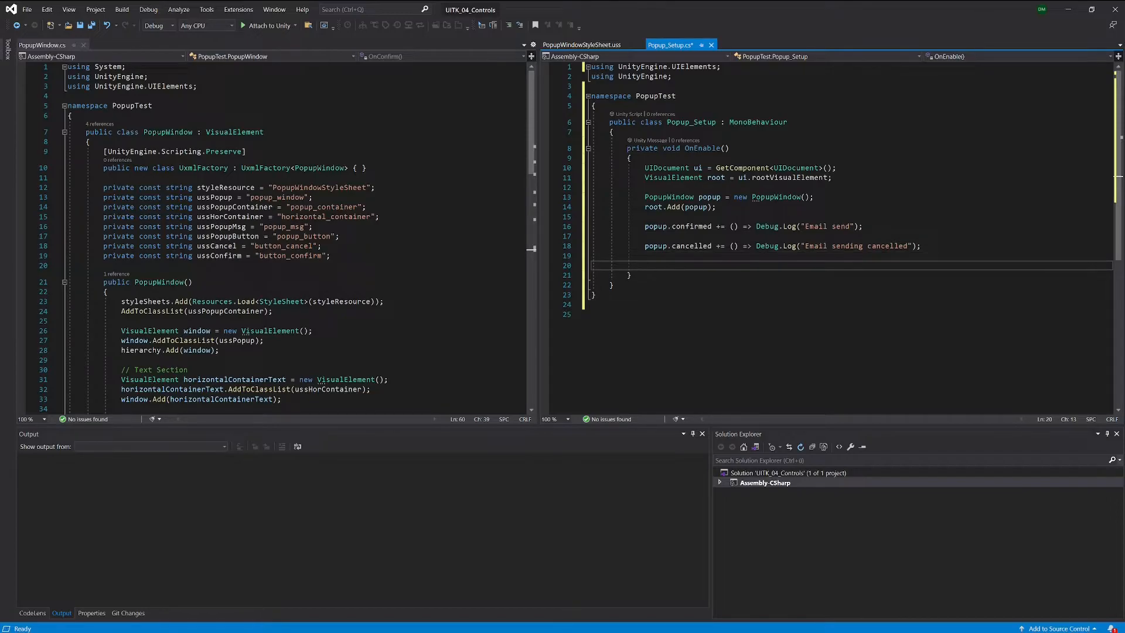
pyautogui.doubleClick(692, 245)
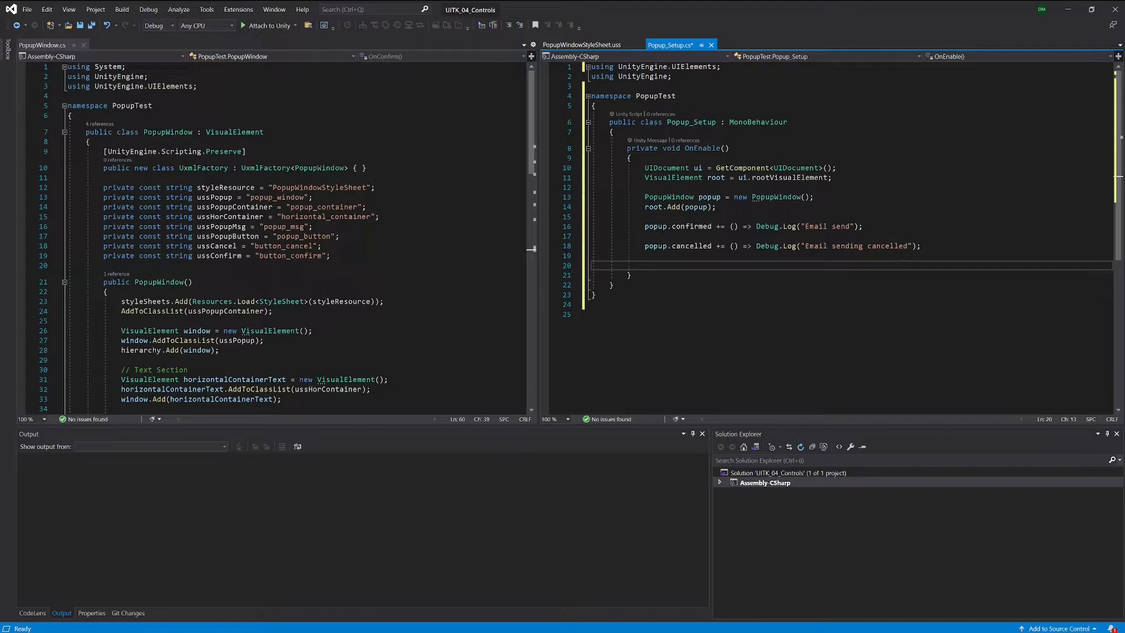
# Write popup.cancelled += () => root.Remove(popup); and save the script
pyautogui.write('p')
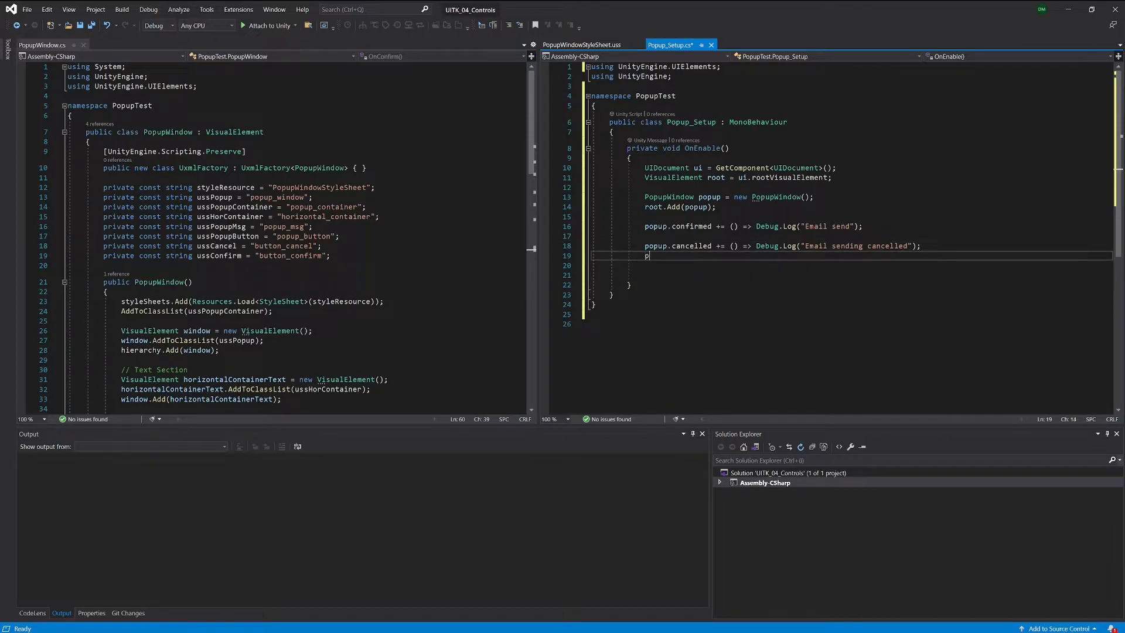
pyautogui.write('popup.')
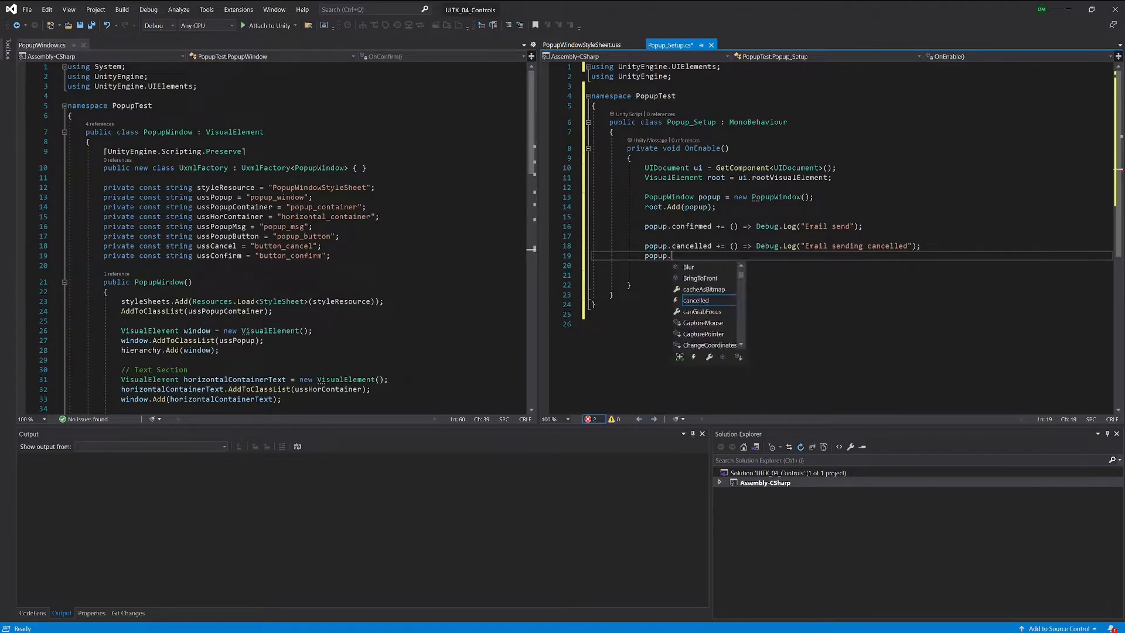
pyautogui.write('ca')
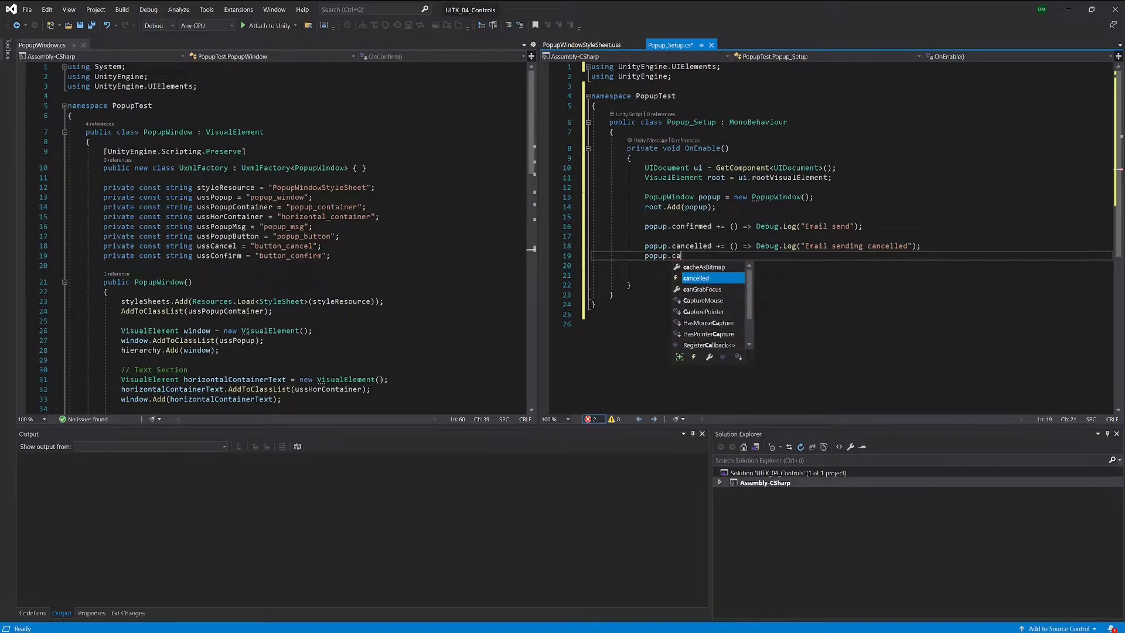
pyautogui.write('ncelled +=')
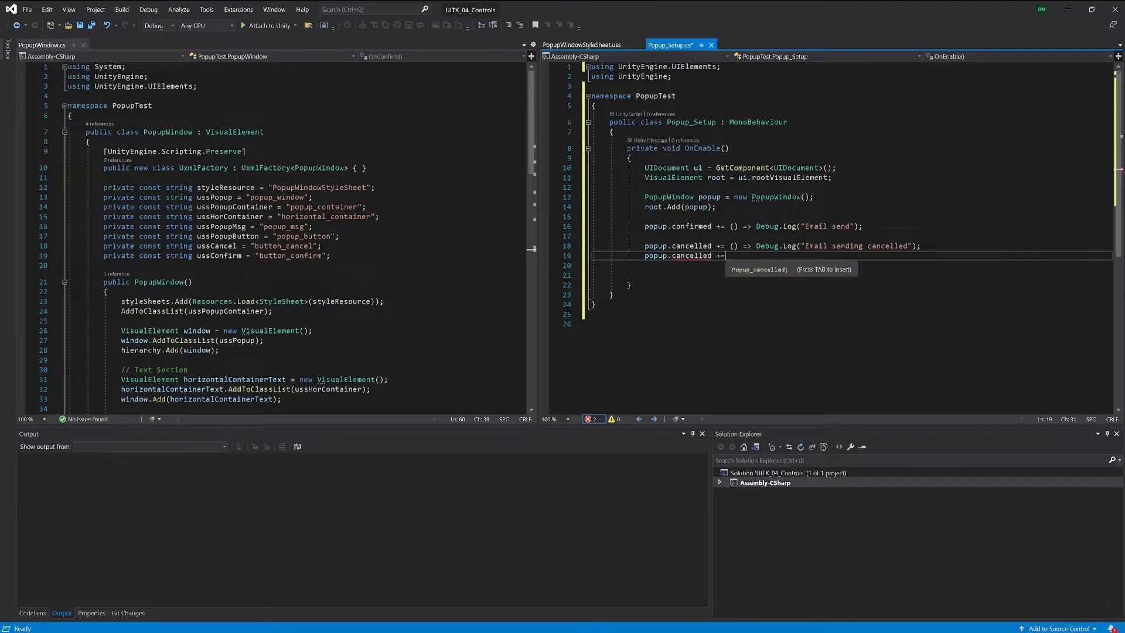
pyautogui.write('() =>')
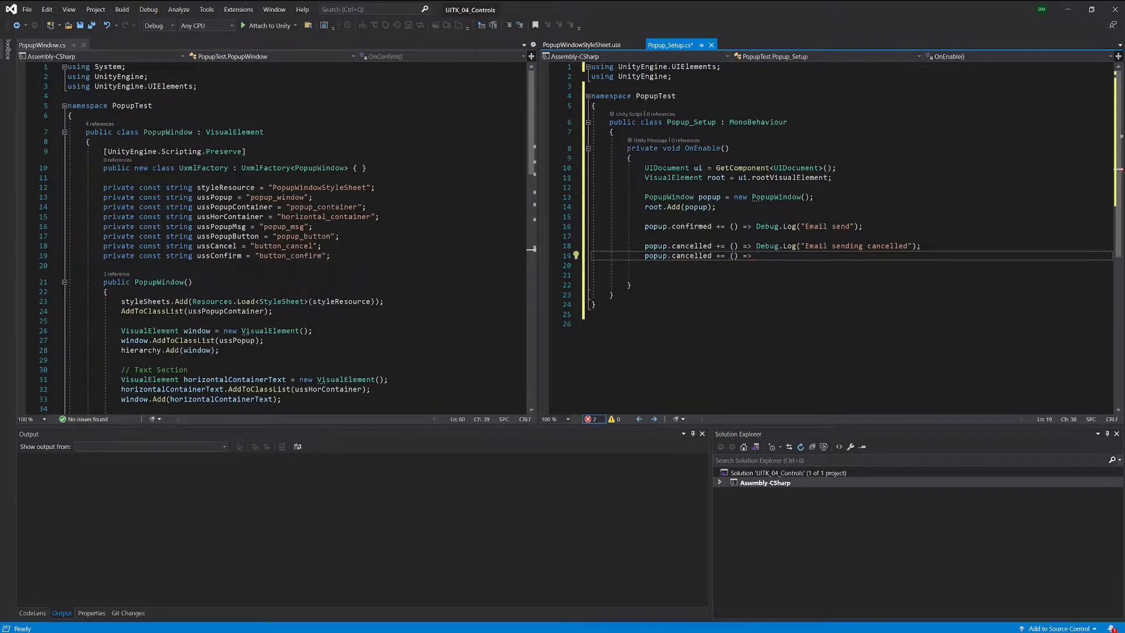
pyautogui.moveTo(754, 257)
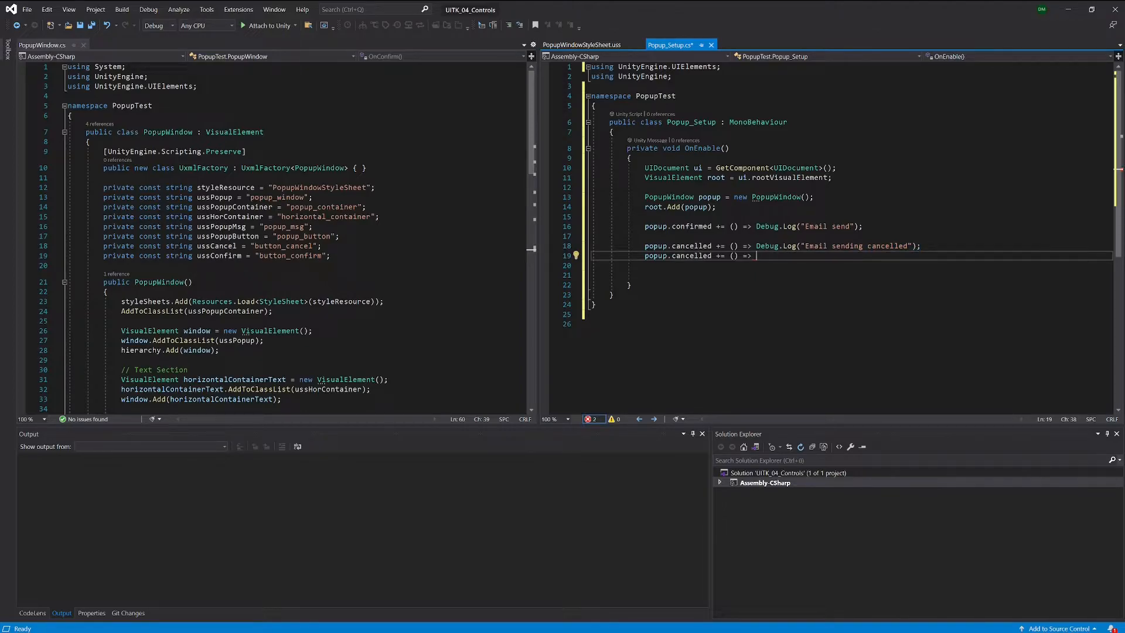
pyautogui.write('r')
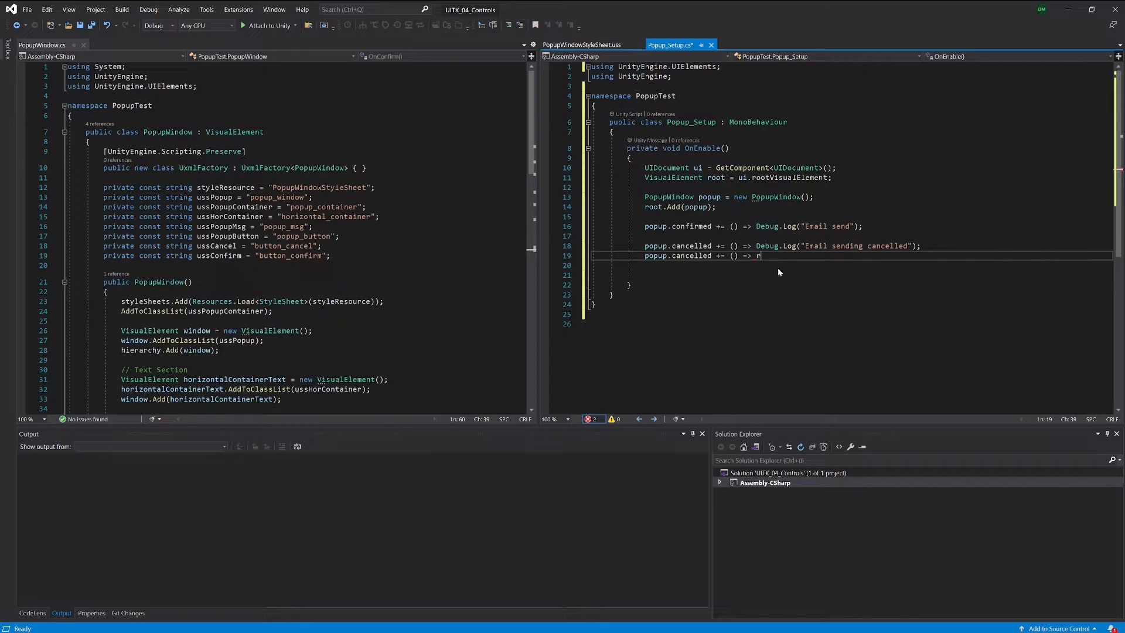
pyautogui.write('root.')
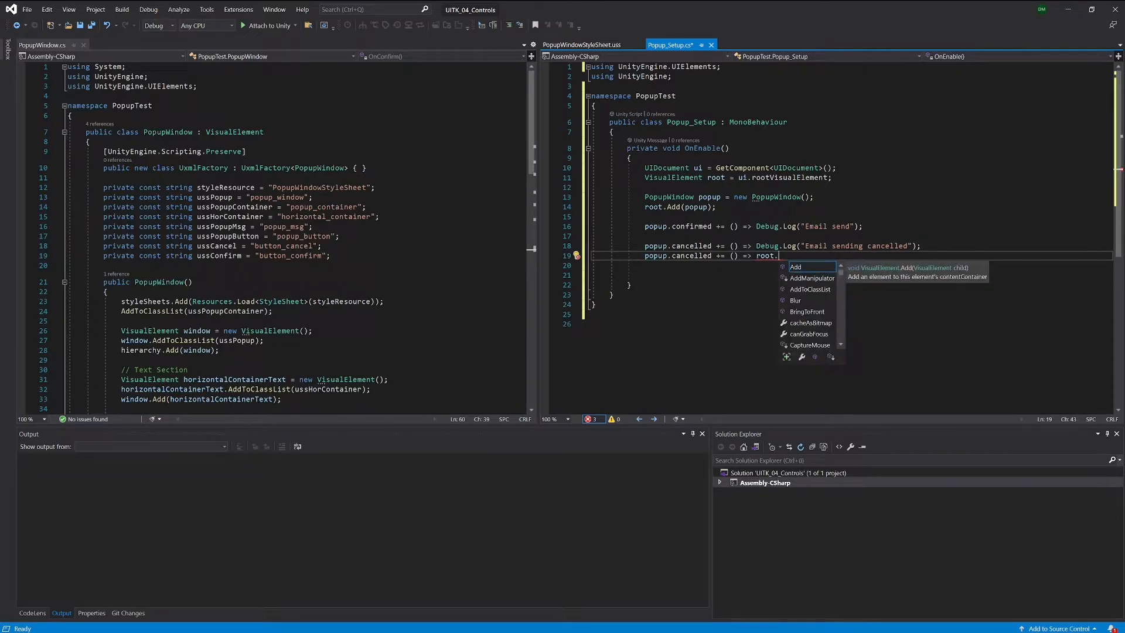
pyautogui.write('Remove')
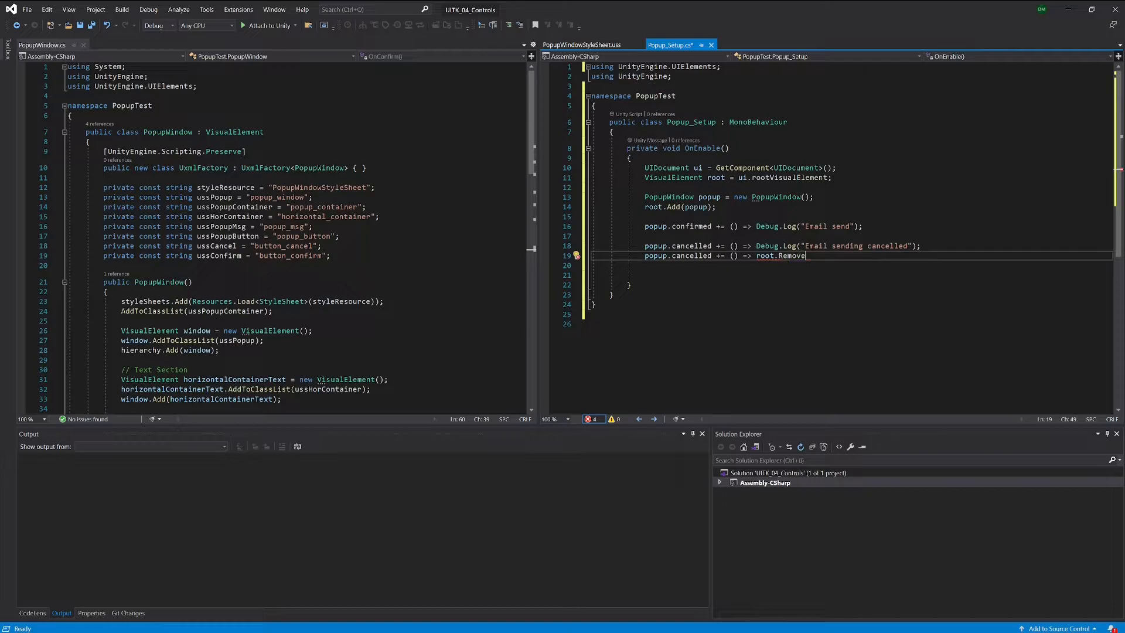
pyautogui.write('(popup);')
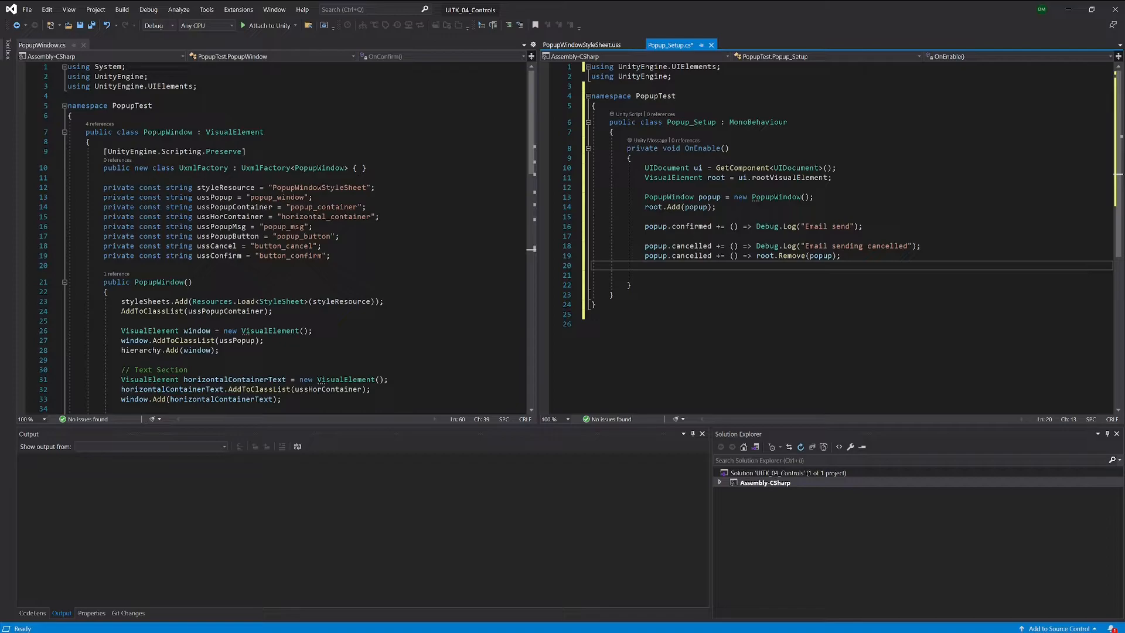
pyautogui.doubleClick(691, 255)
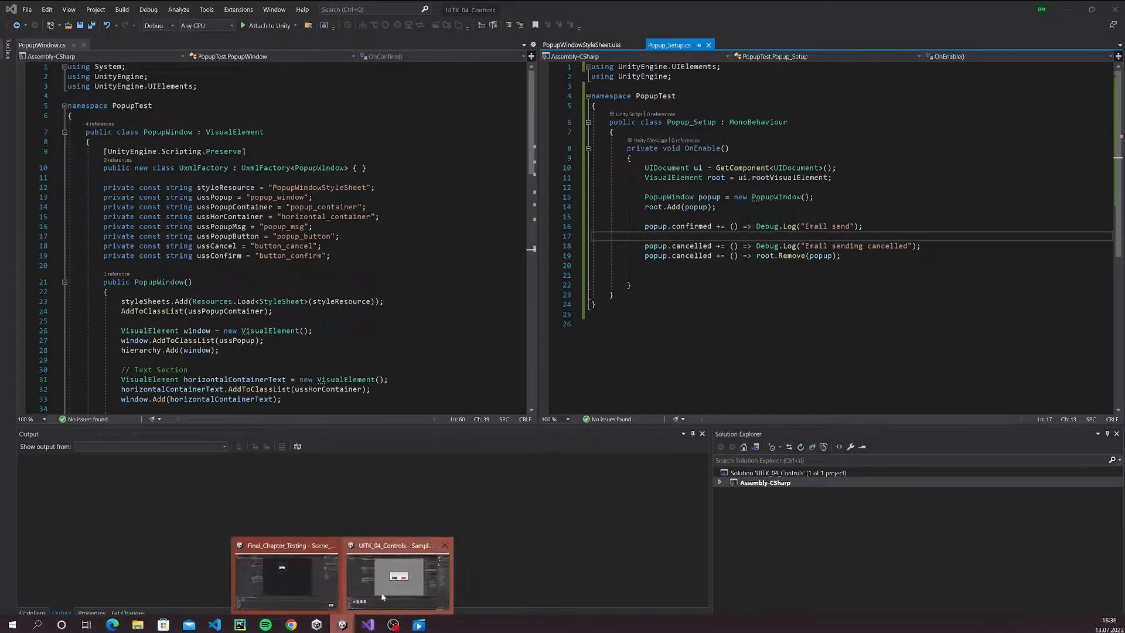
# Switch to Unity, select the UI object and open Popup_Test.uxml in UI Builder
pyautogui.click(398, 578)
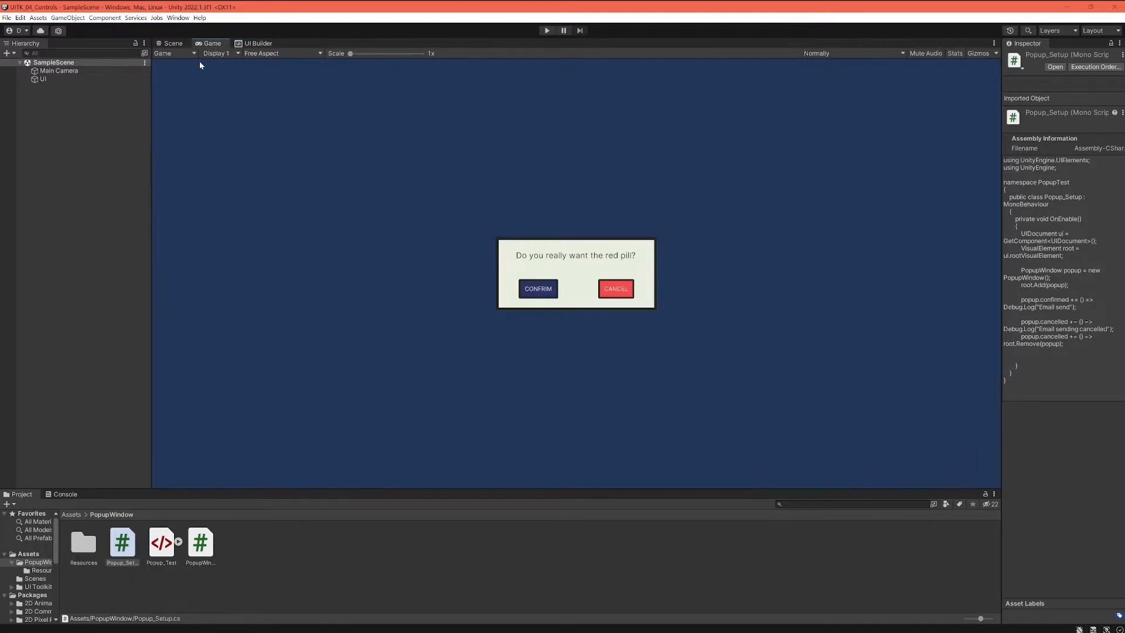
pyautogui.moveTo(99, 116)
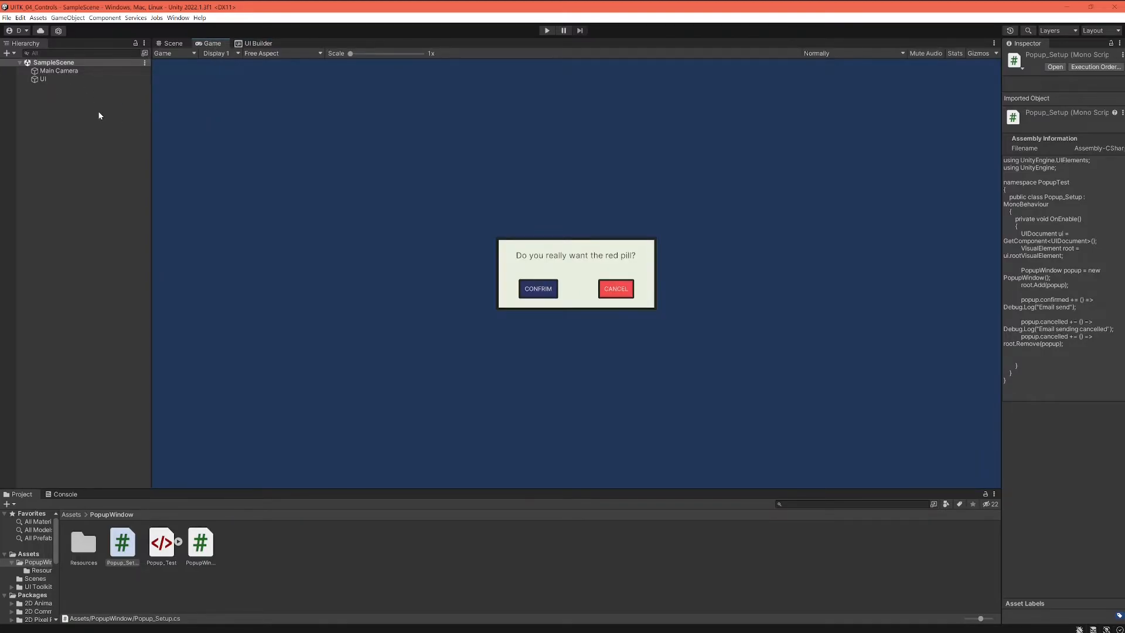
pyautogui.click(257, 43)
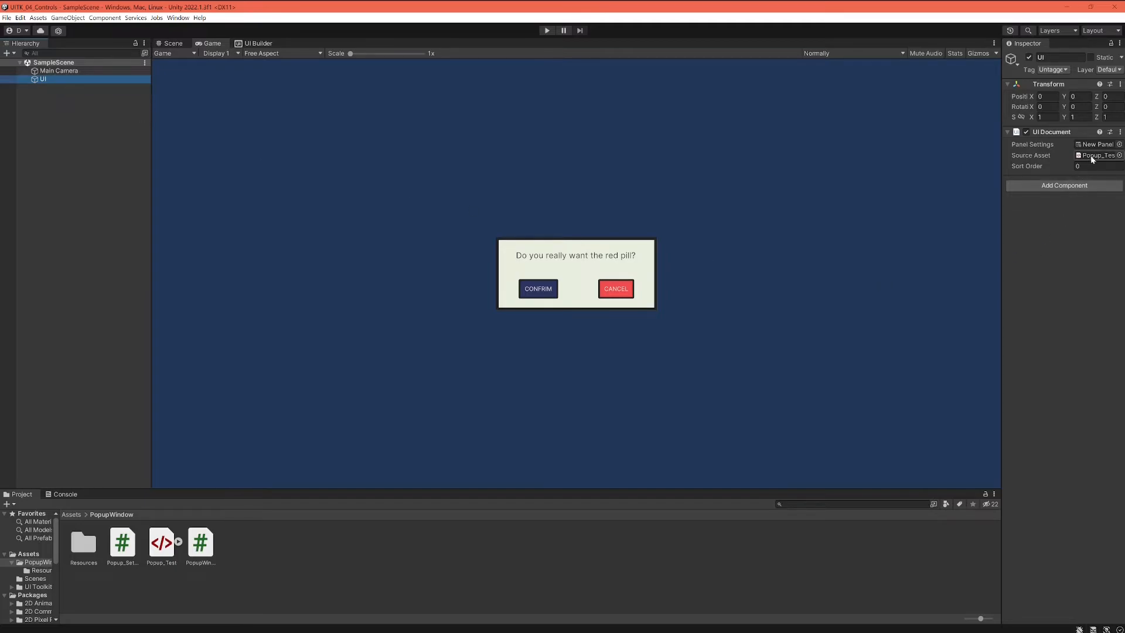
pyautogui.click(256, 43)
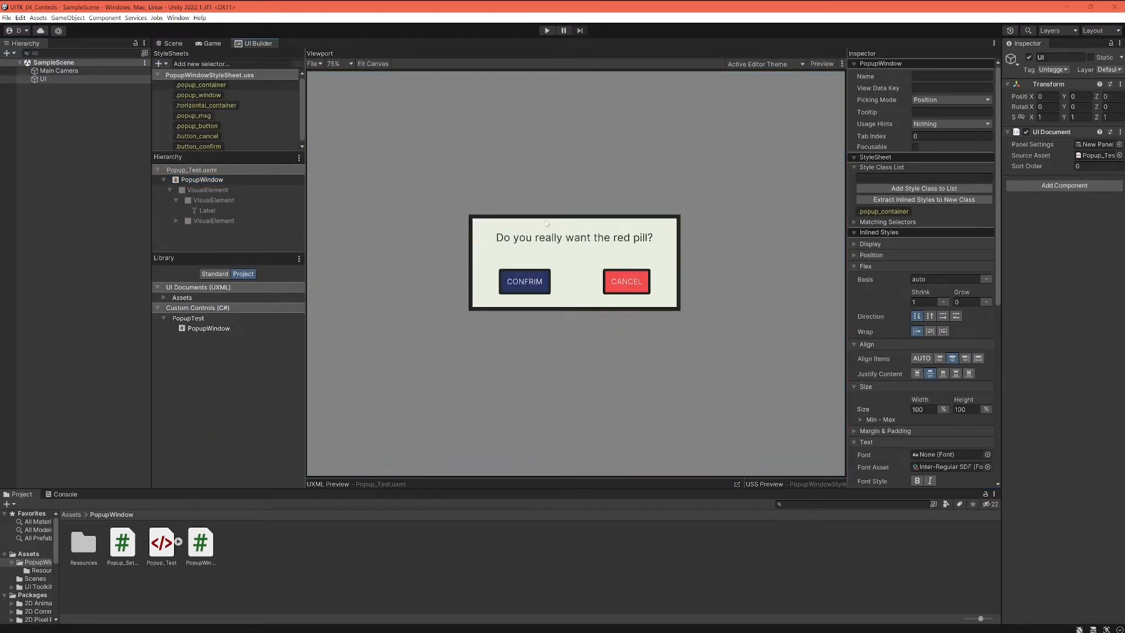
pyautogui.moveTo(543, 261)
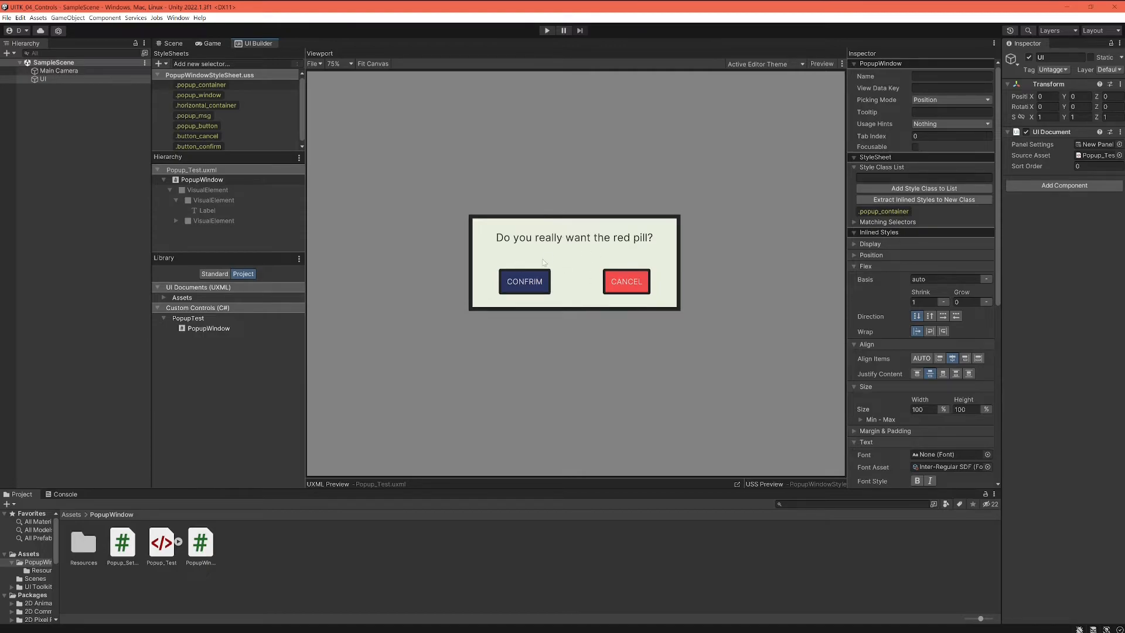
pyautogui.moveTo(495, 203)
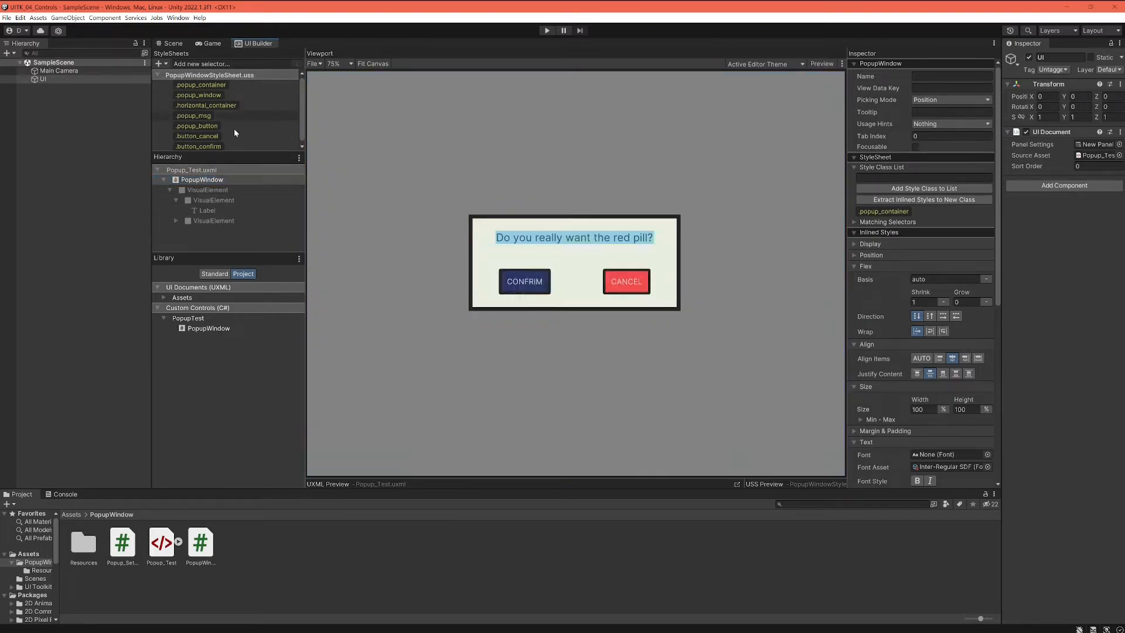
pyautogui.click(201, 180)
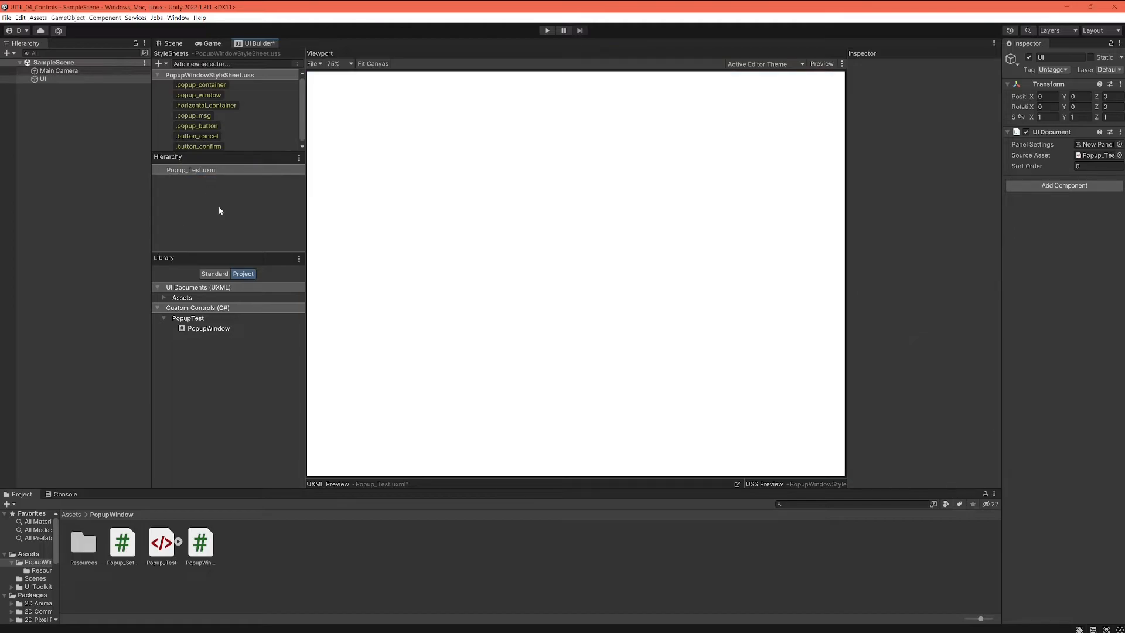
# Return to Game view and attach the Popup_Setup script component to the UI object
pyautogui.click(211, 43)
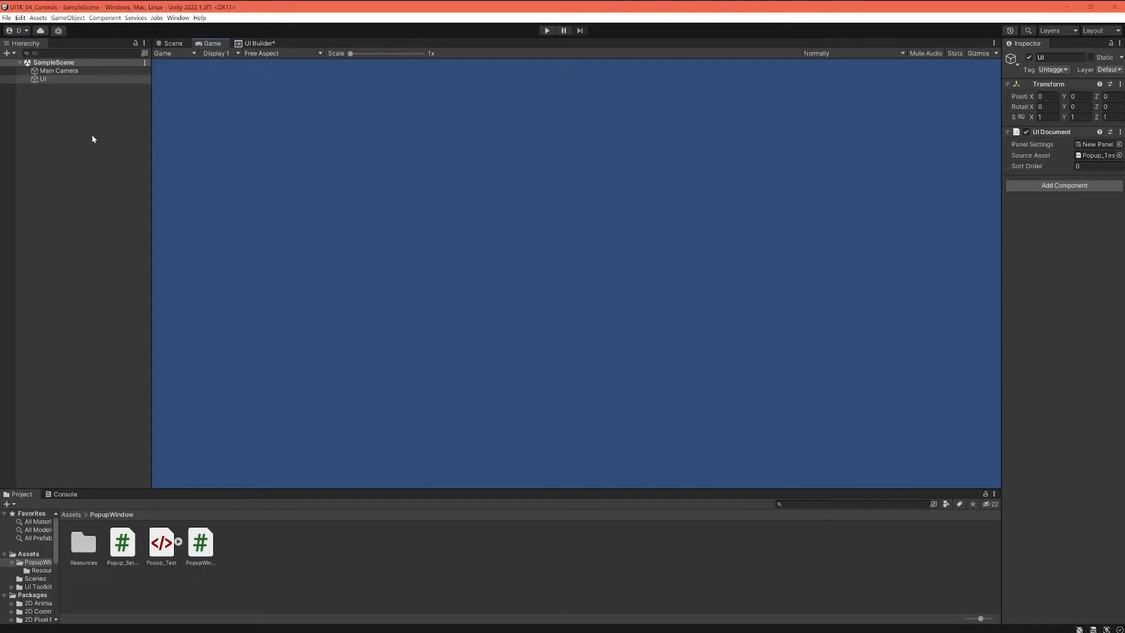
pyautogui.click(1064, 185)
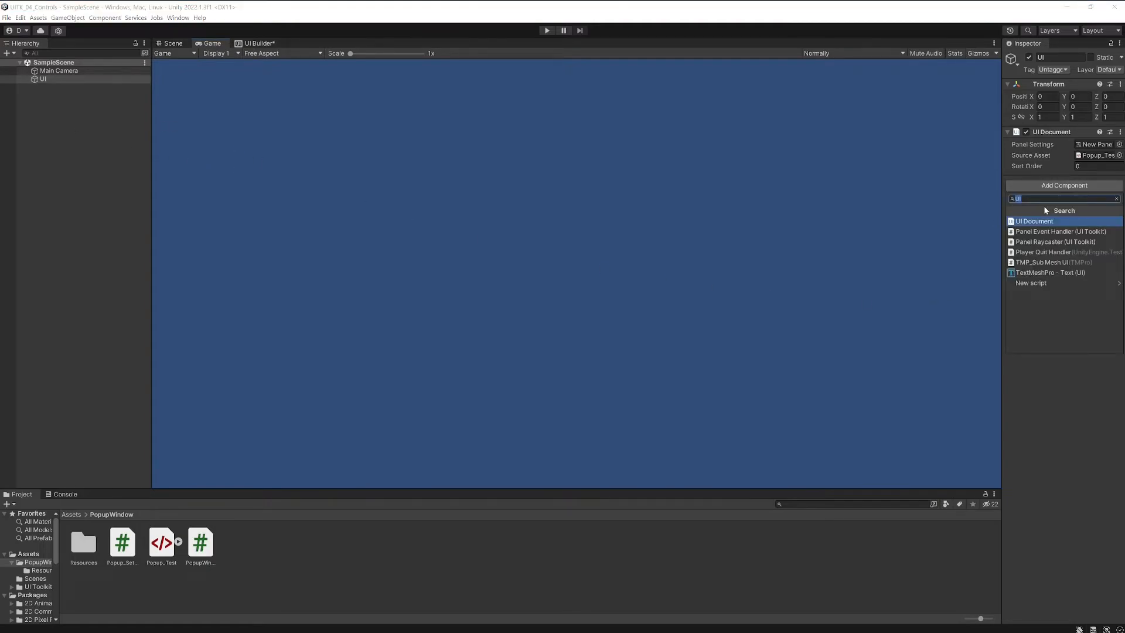
pyautogui.write('Pop')
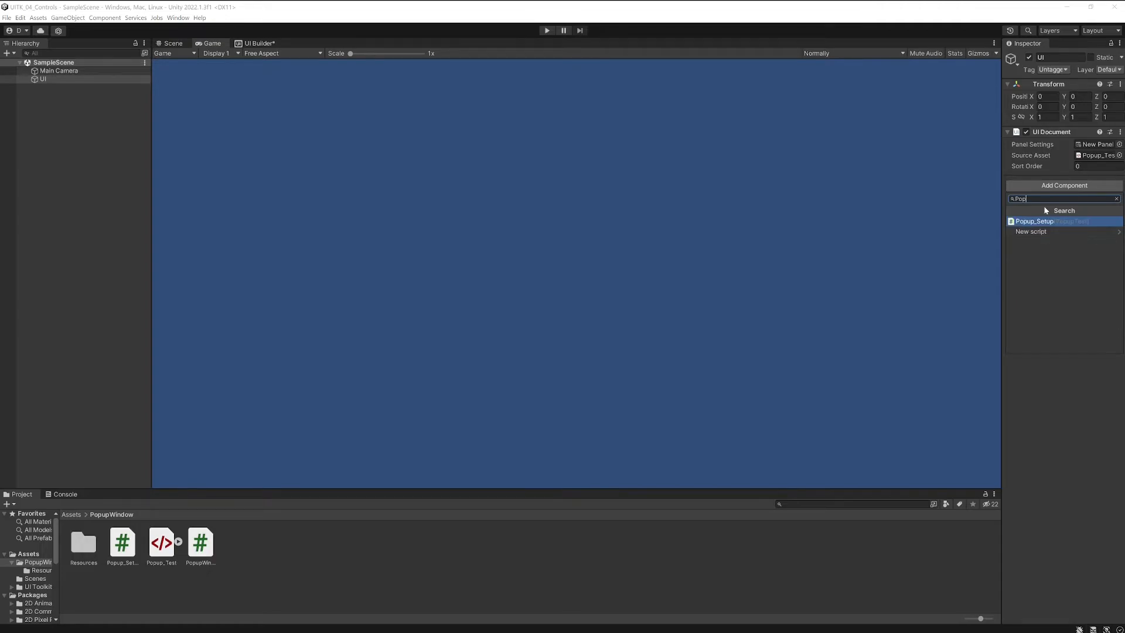
pyautogui.click(1035, 221)
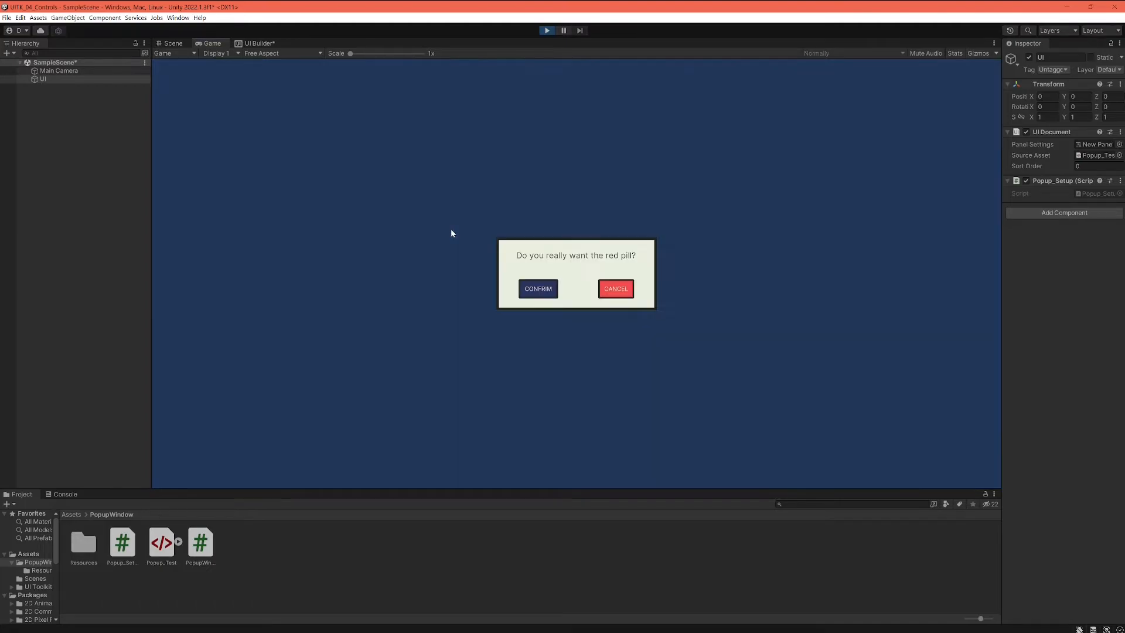
pyautogui.moveTo(495, 278)
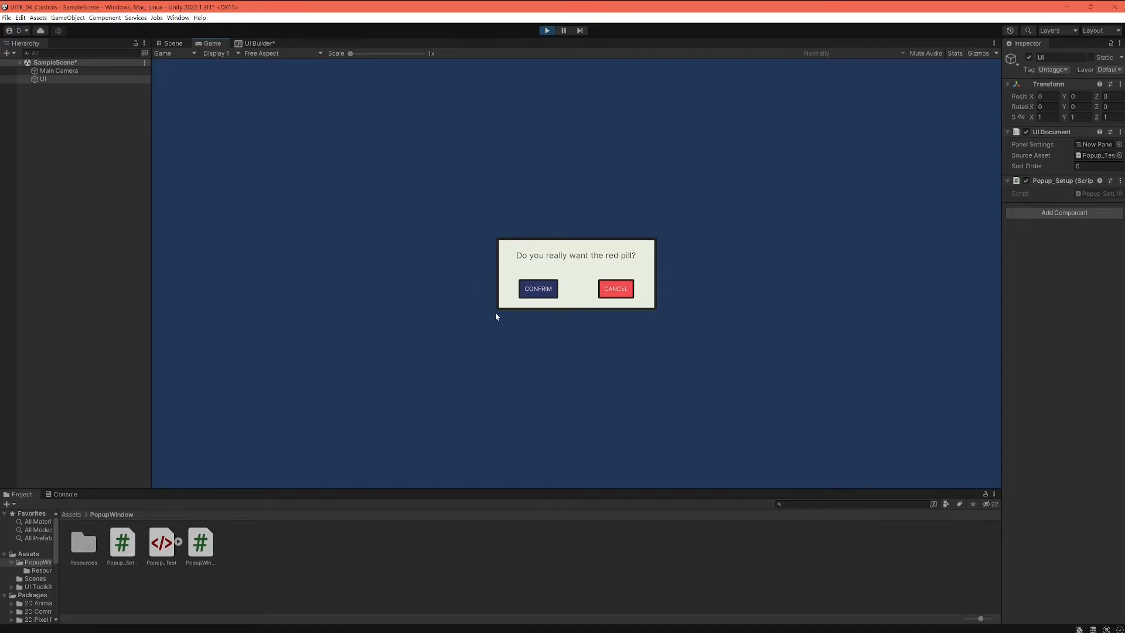
# Confirm the popup twice logging "Email send", then cancel it so it disappears
pyautogui.click(64, 493)
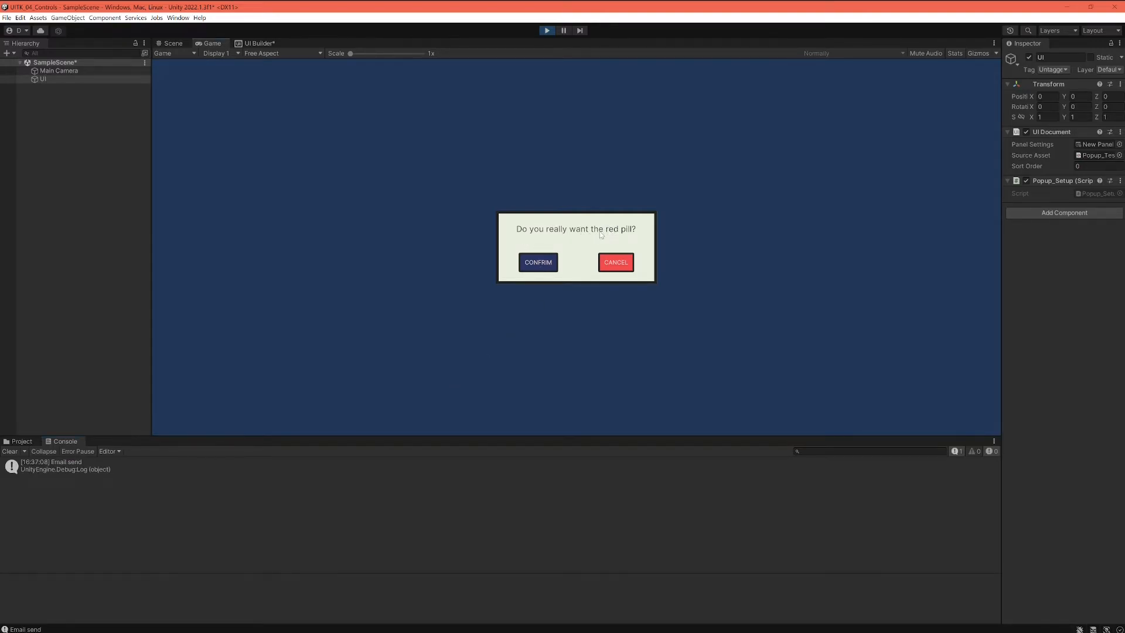
pyautogui.moveTo(575, 239)
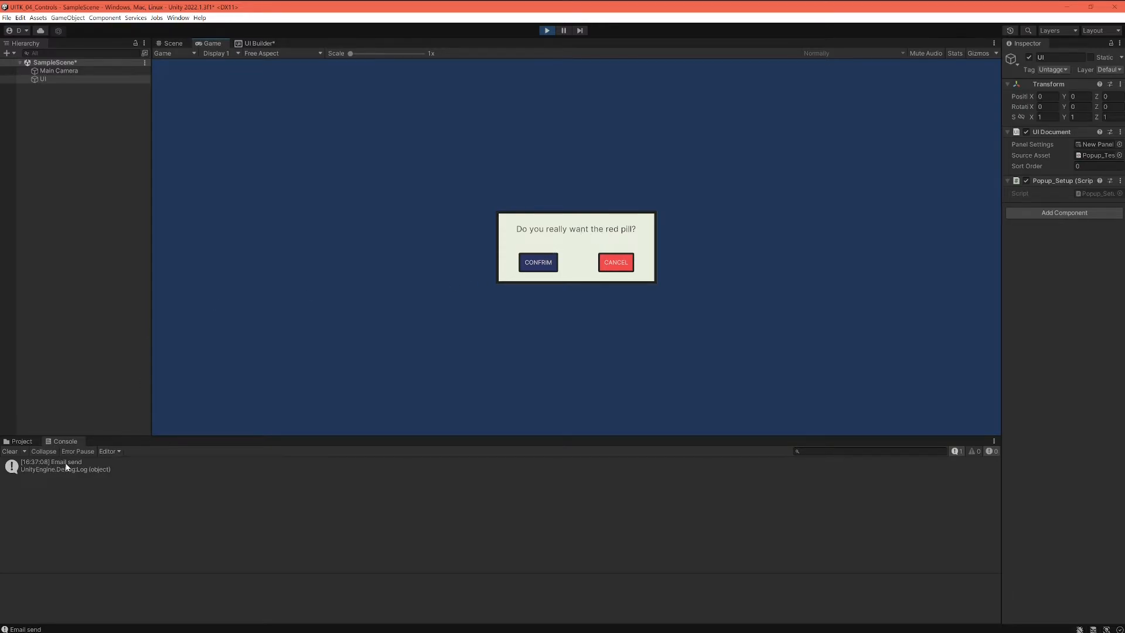
pyautogui.moveTo(593, 235)
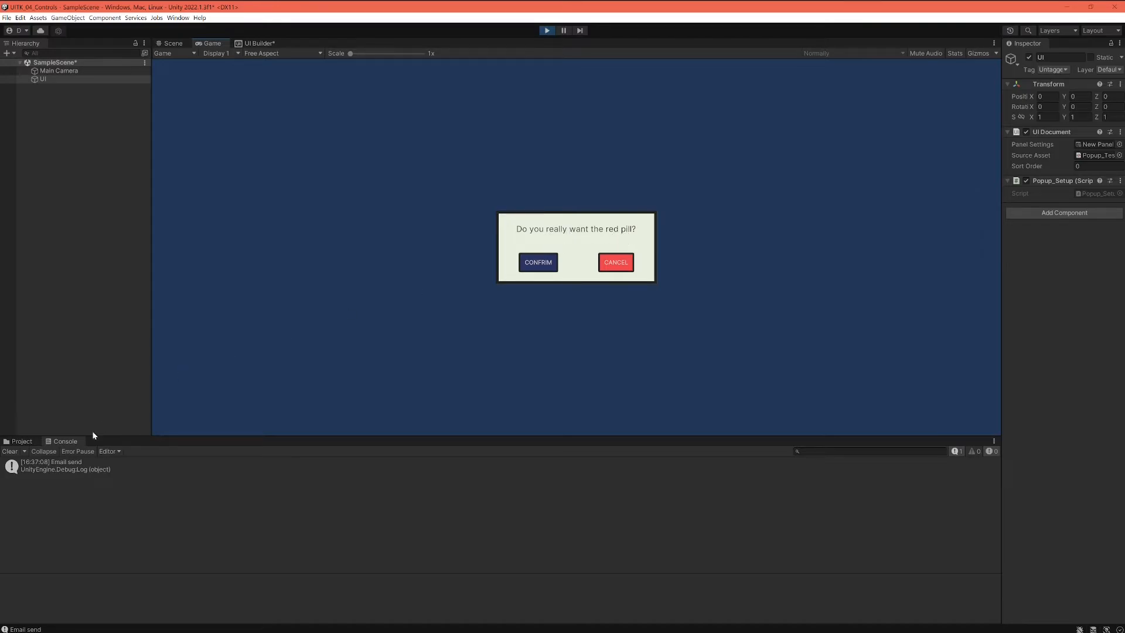
pyautogui.click(538, 261)
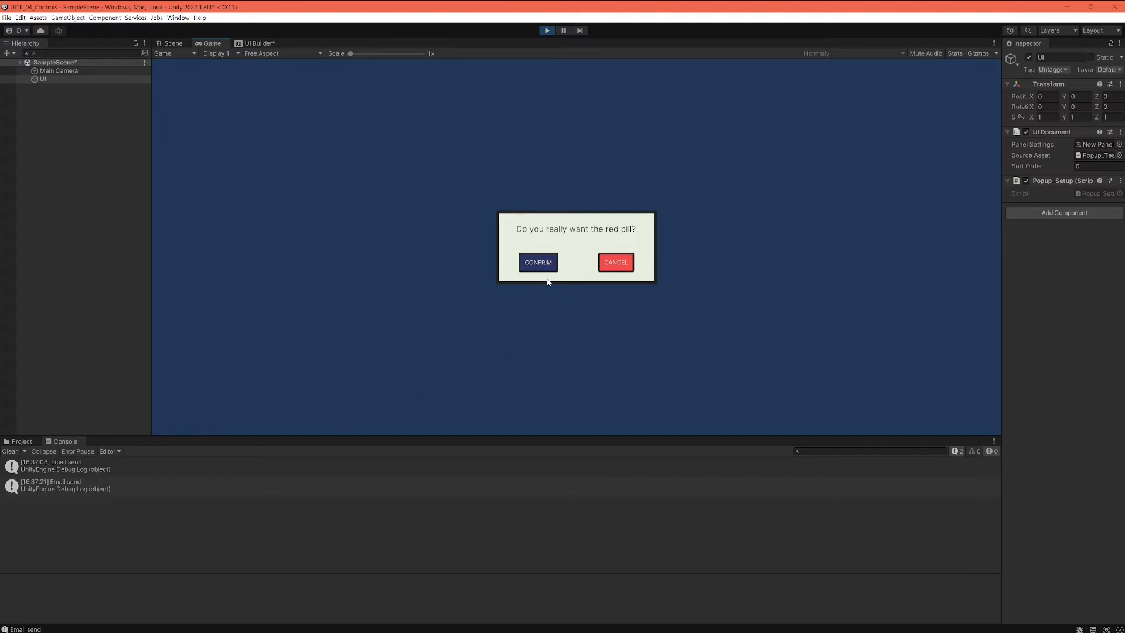
pyautogui.moveTo(563, 301)
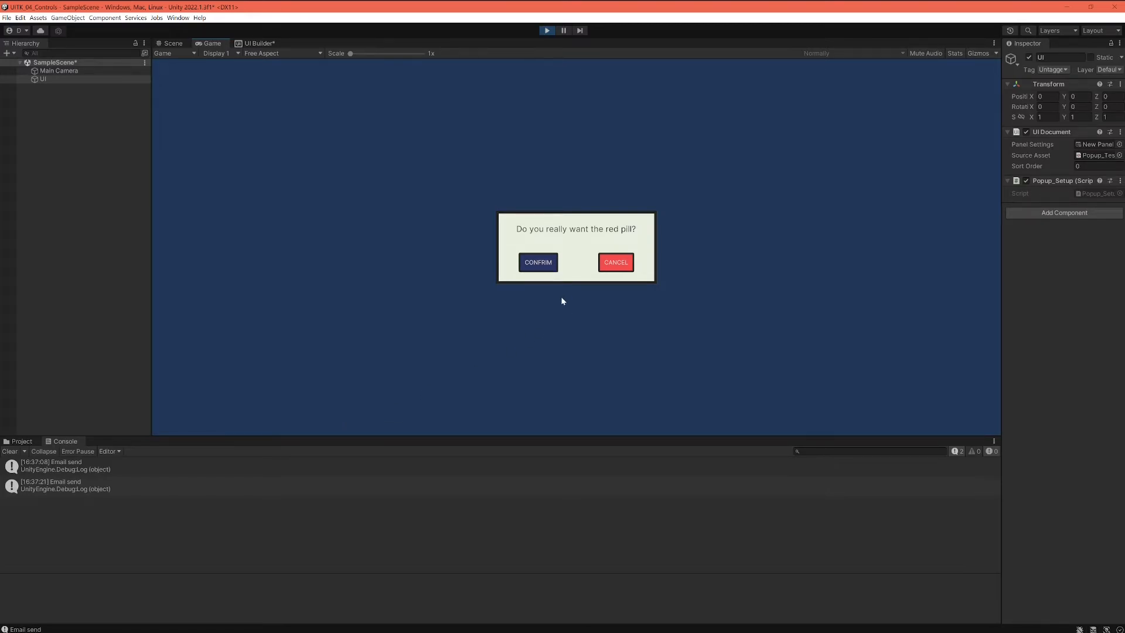
pyautogui.moveTo(616, 264)
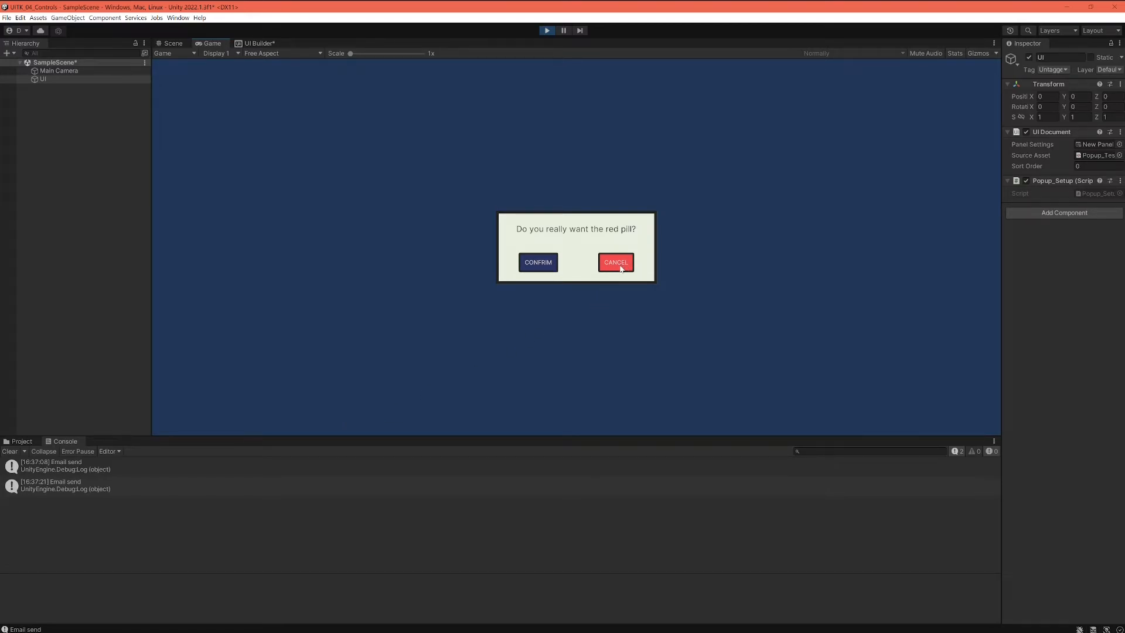
pyautogui.click(616, 262)
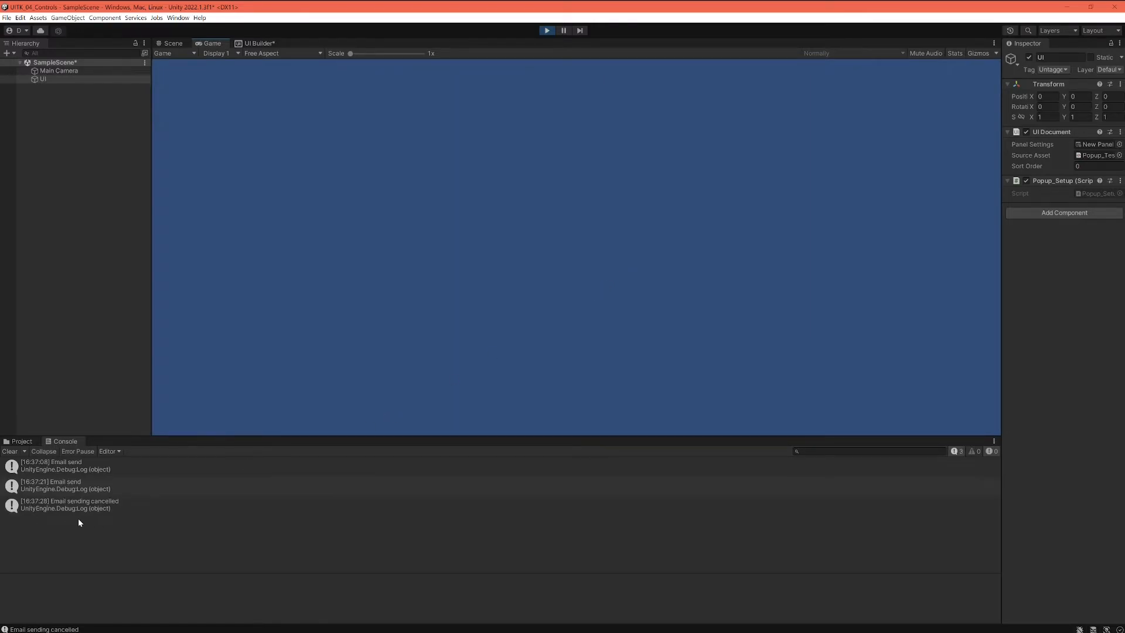
pyautogui.moveTo(507, 324)
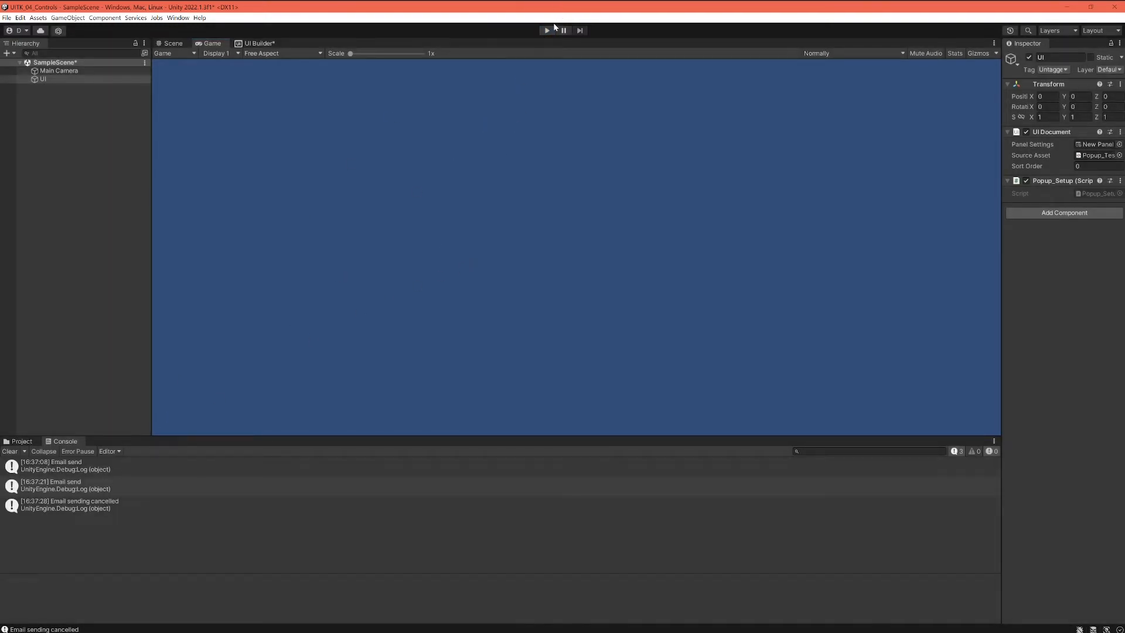
# Press Play, confirm once to log "Email send", then cancel to remove the popup
pyautogui.click(546, 30)
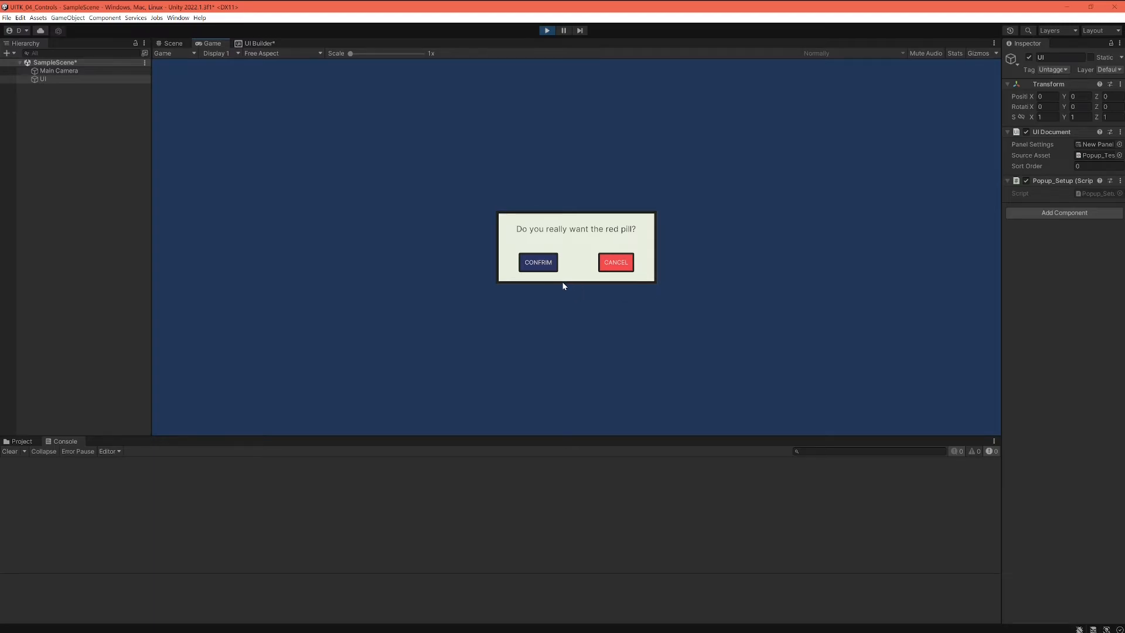
pyautogui.click(614, 261)
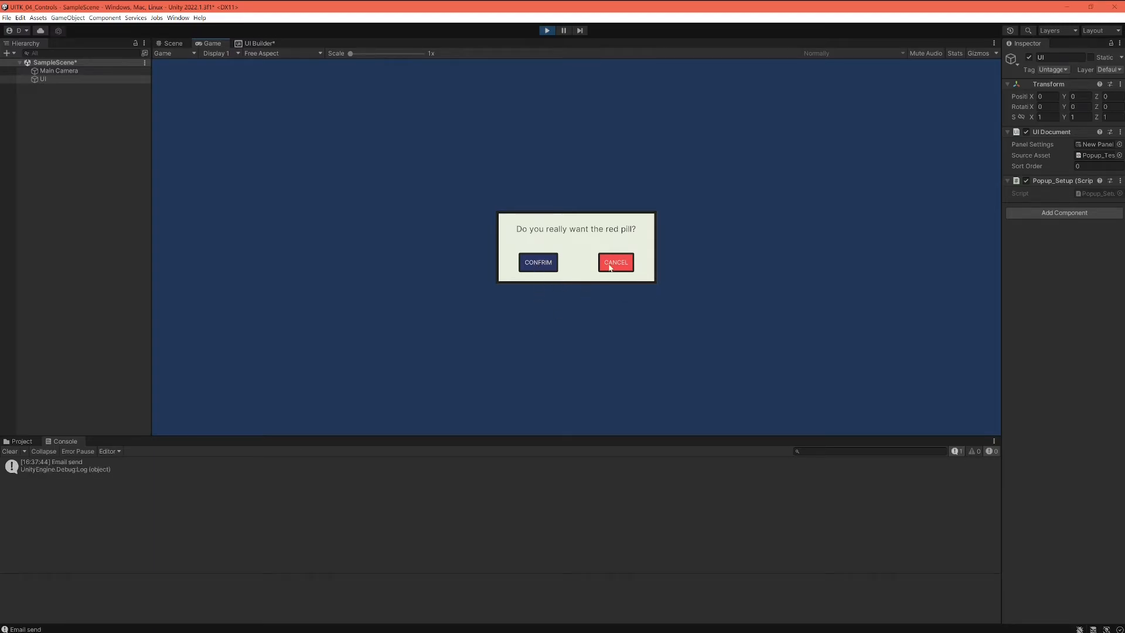
pyautogui.click(616, 261)
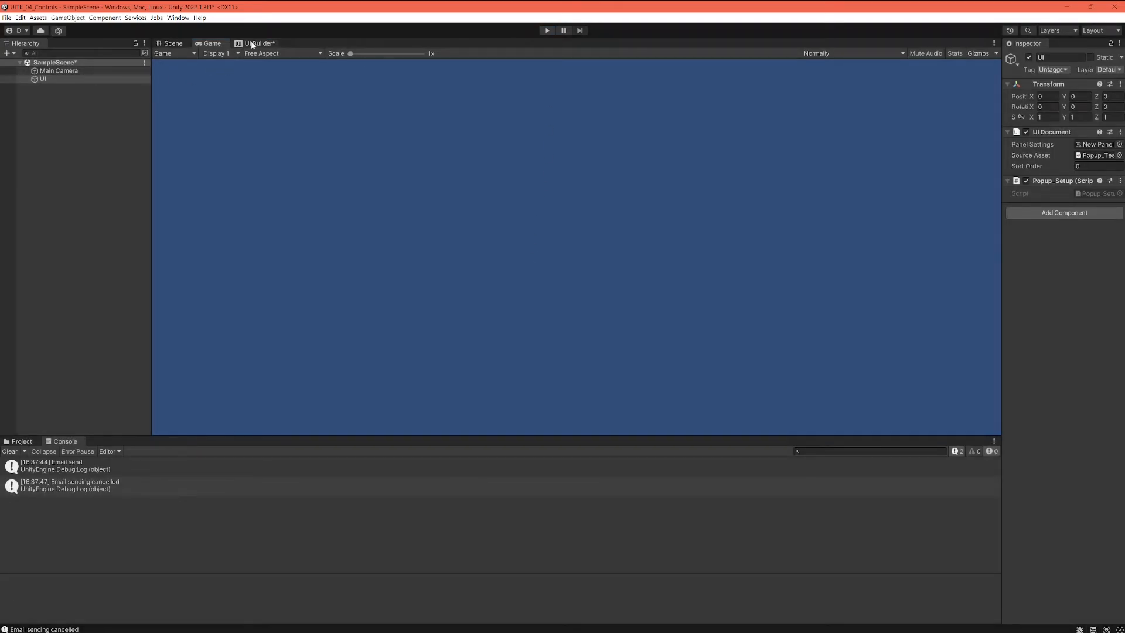
# Add PopupWindow from Project > Custom Controls > PopupTest to Popup_Test.uxml, then return to Game view
pyautogui.click(256, 44)
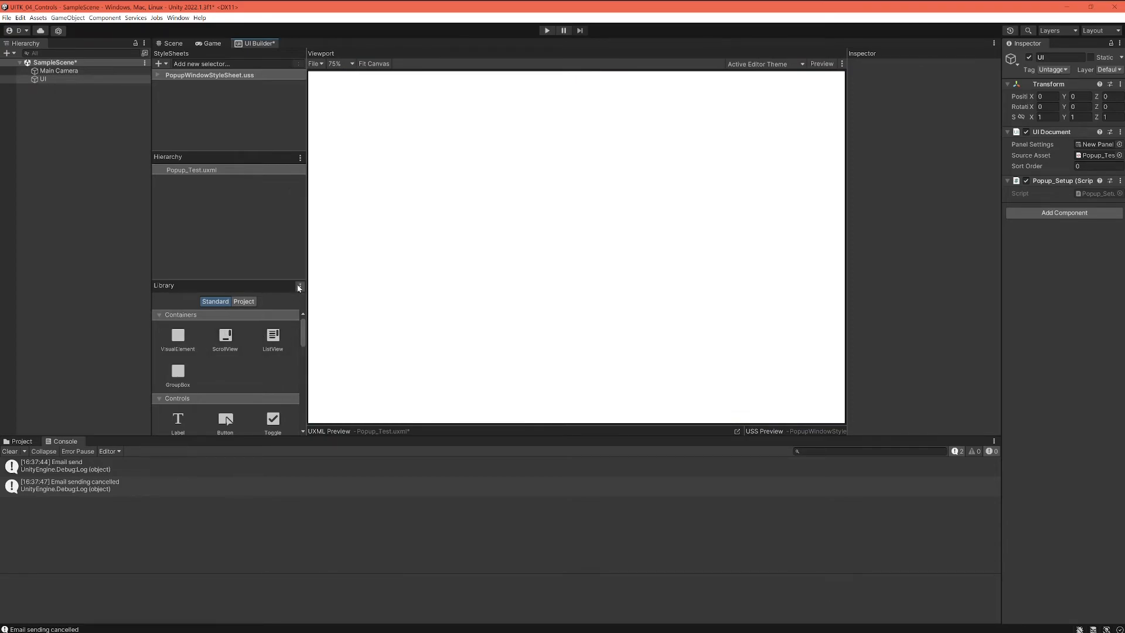
pyautogui.scroll(-3)
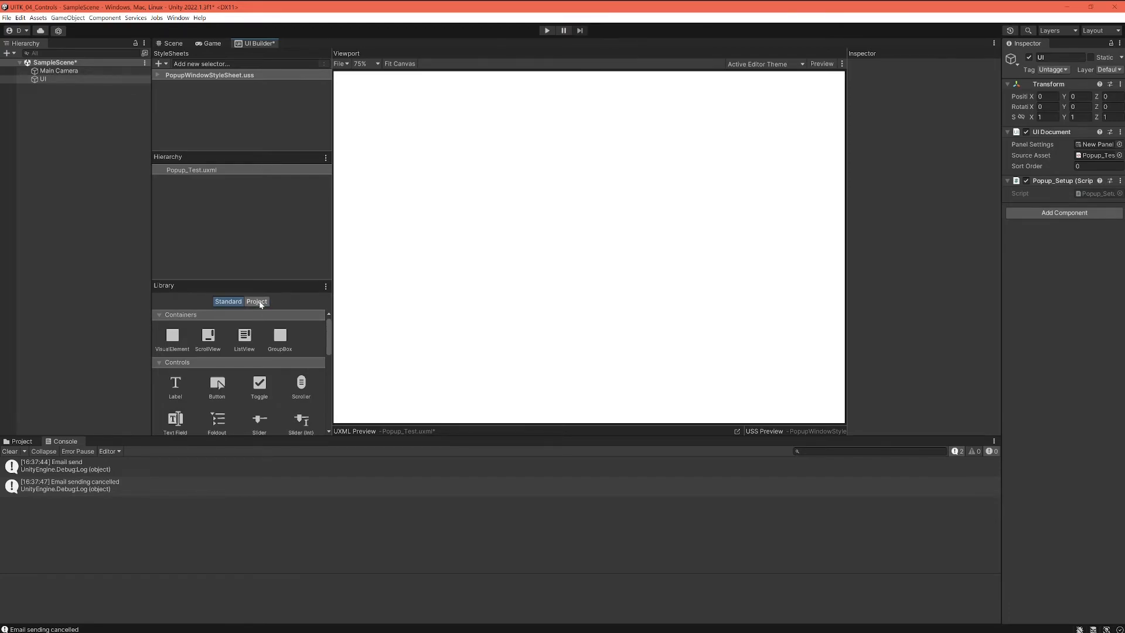
pyautogui.click(257, 302)
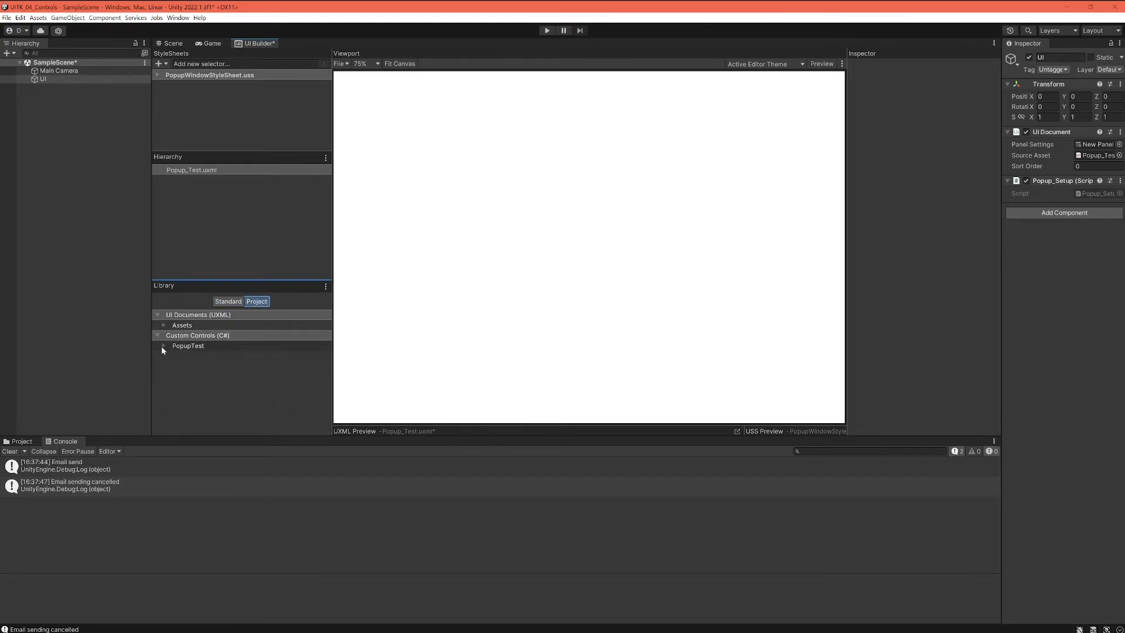
pyautogui.click(163, 345)
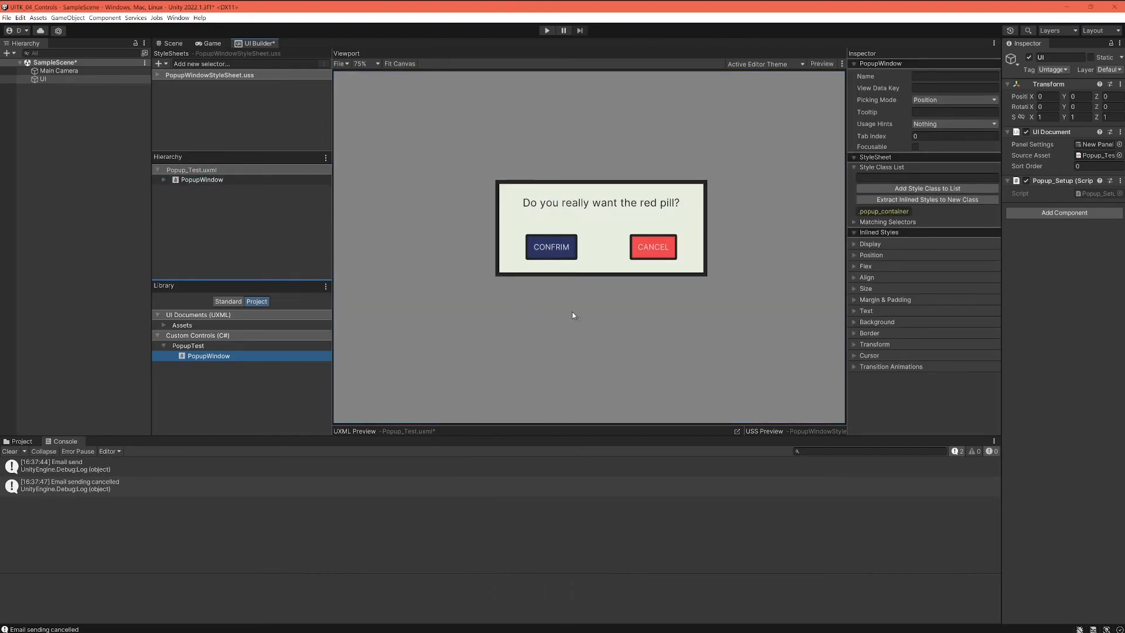
pyautogui.click(208, 44)
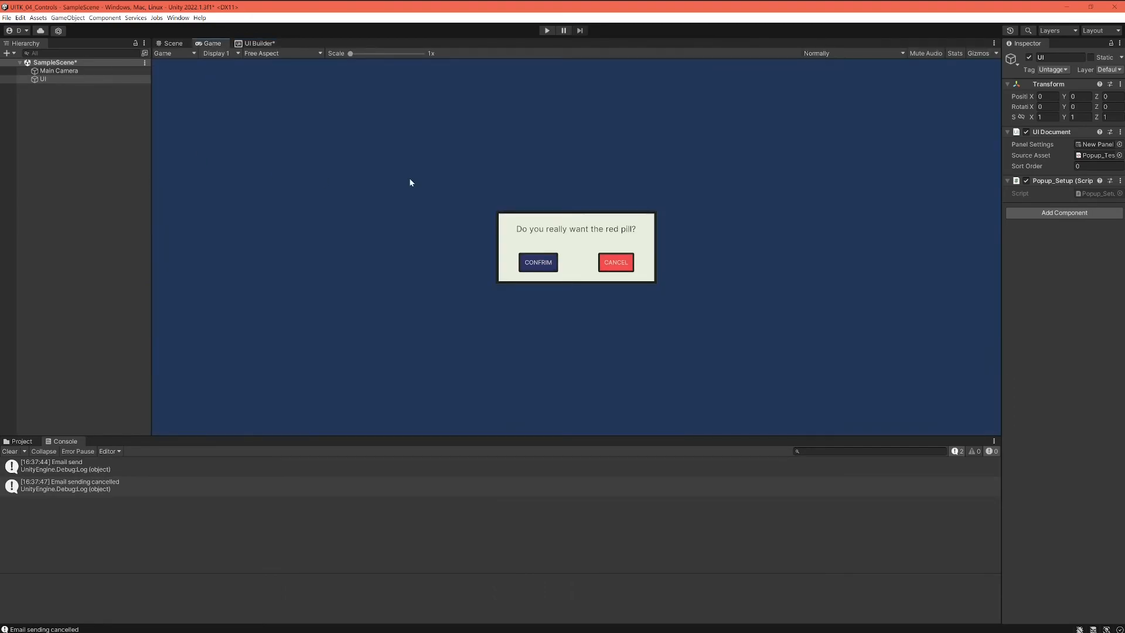
pyautogui.moveTo(457, 213)
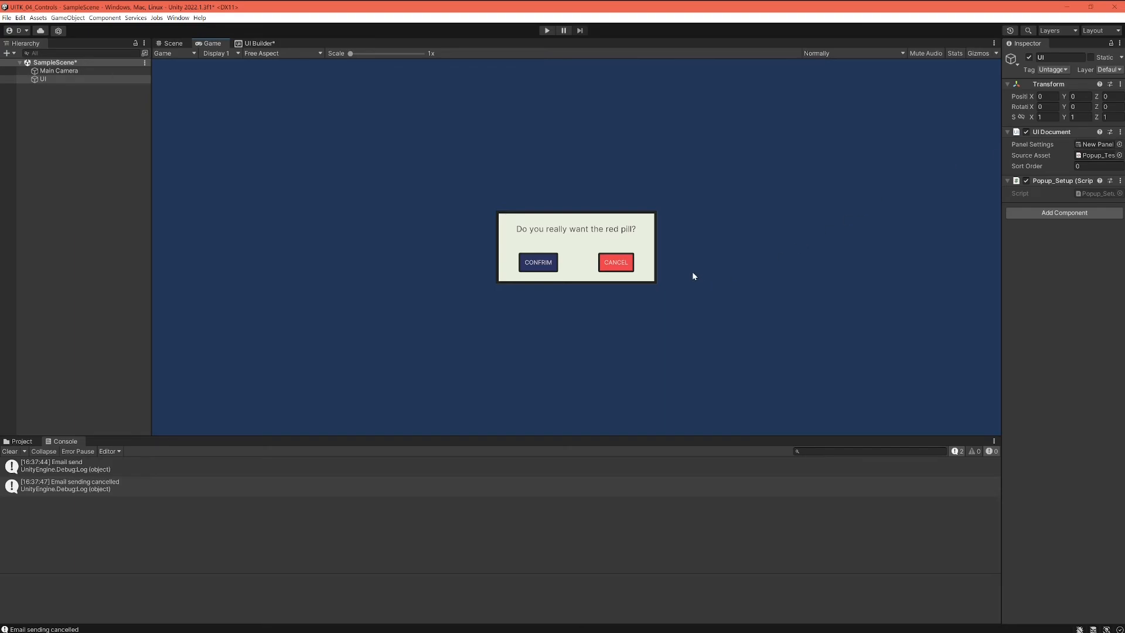
pyautogui.moveTo(546, 304)
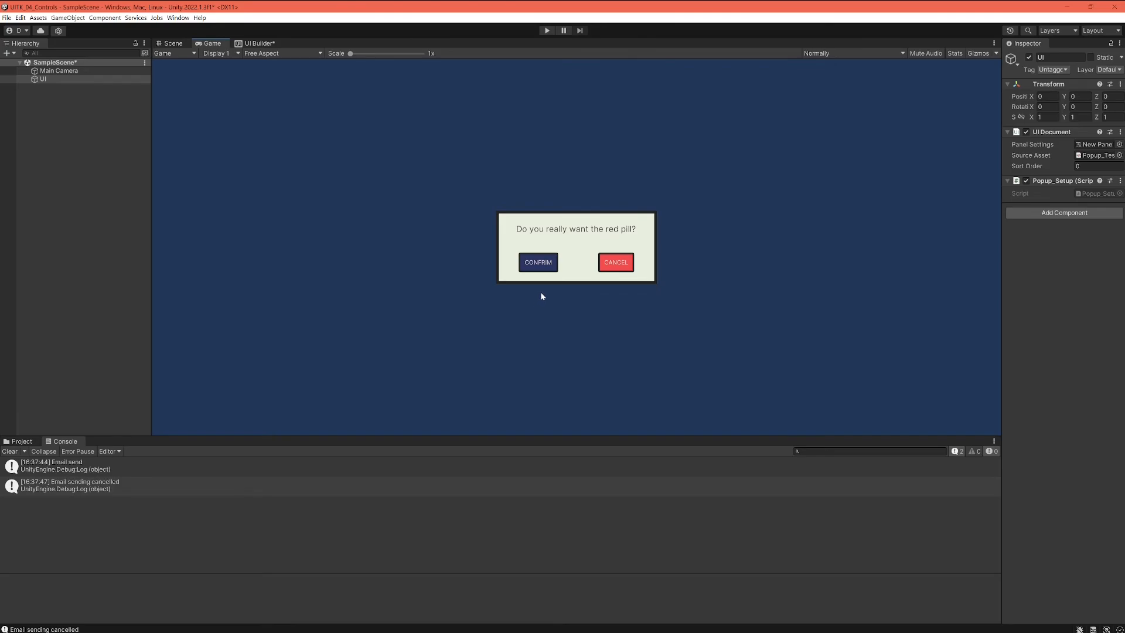
pyautogui.moveTo(544, 296)
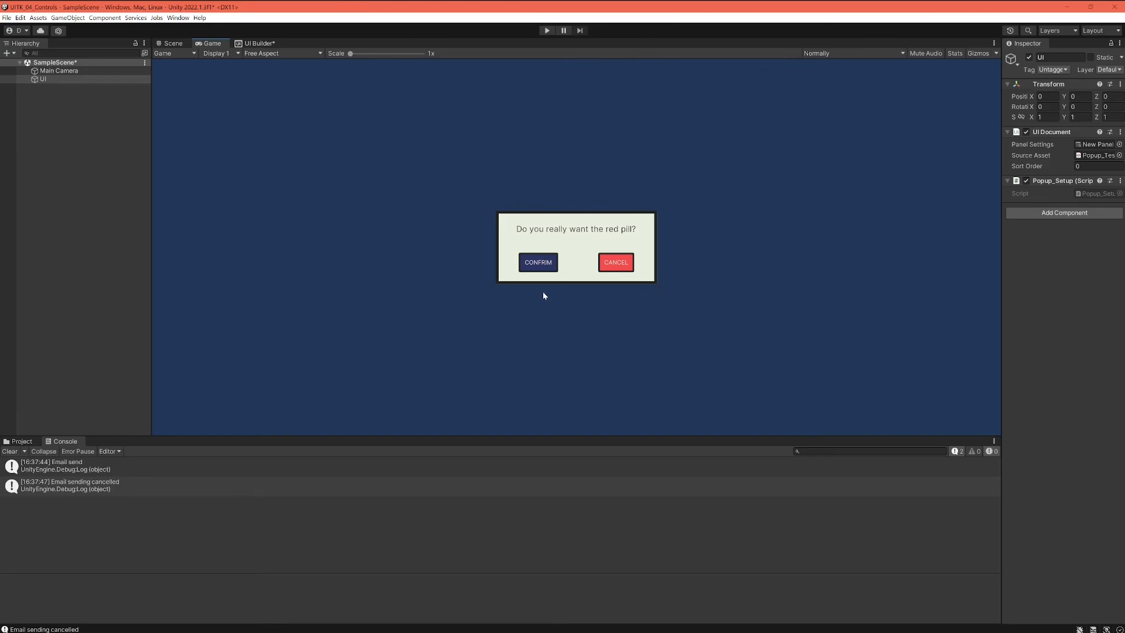
pyautogui.moveTo(536, 296)
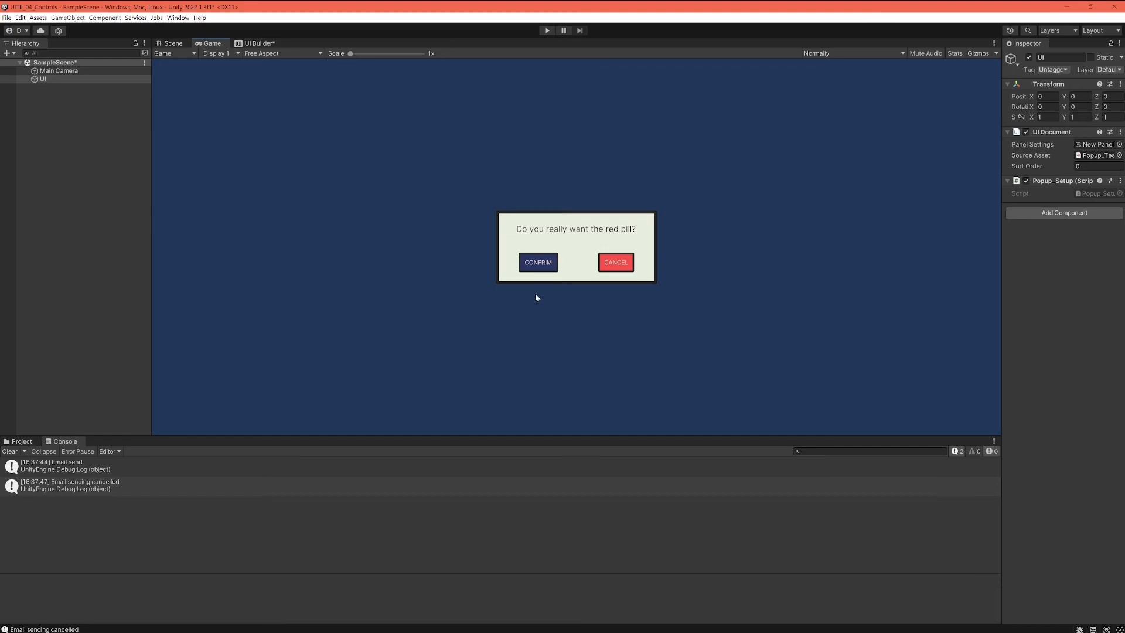
pyautogui.moveTo(538, 295)
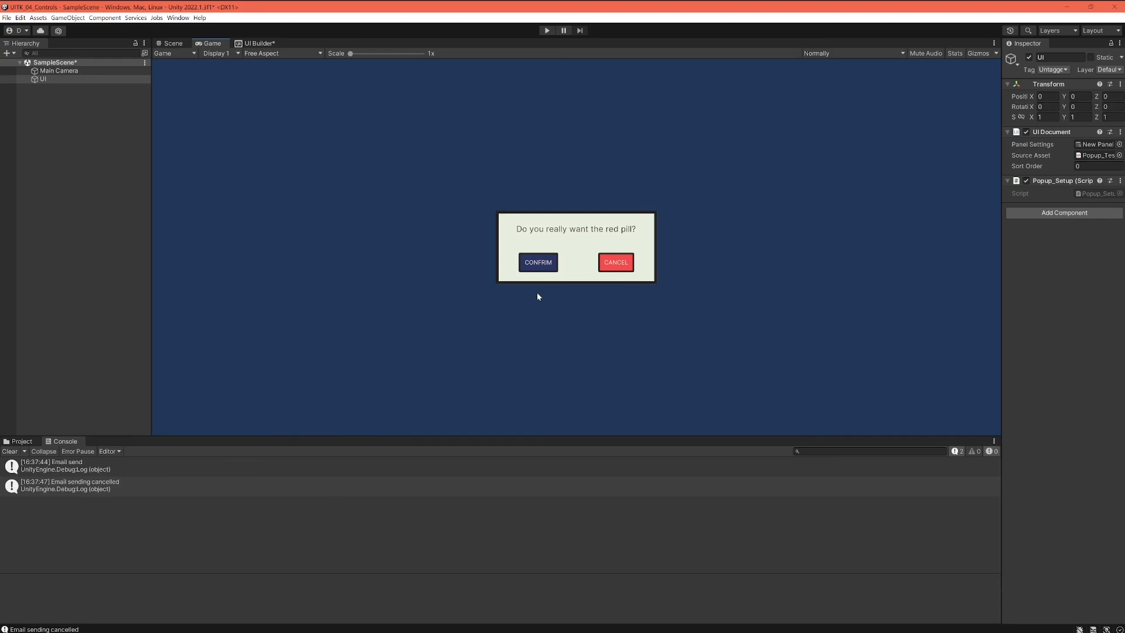
pyautogui.moveTo(521, 297)
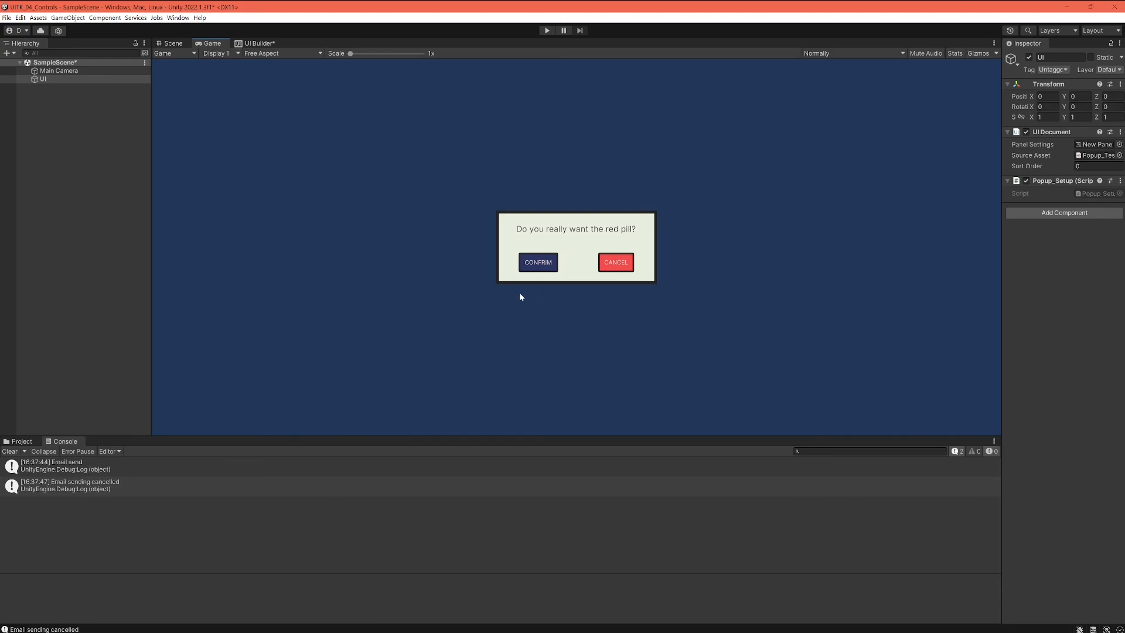
pyautogui.moveTo(547, 299)
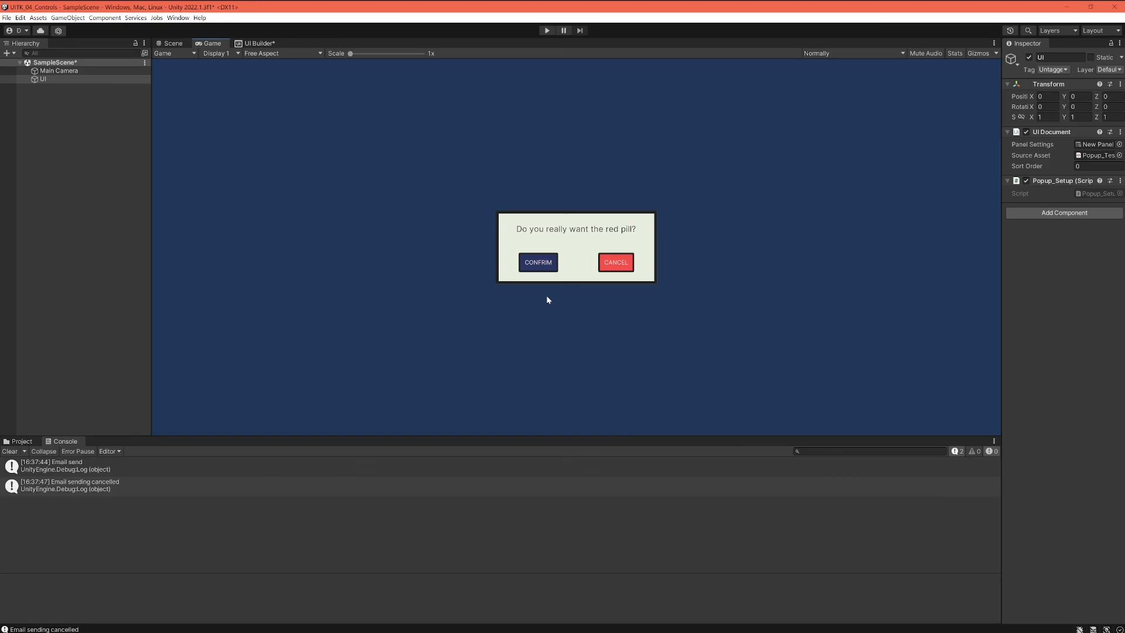
pyautogui.moveTo(543, 298)
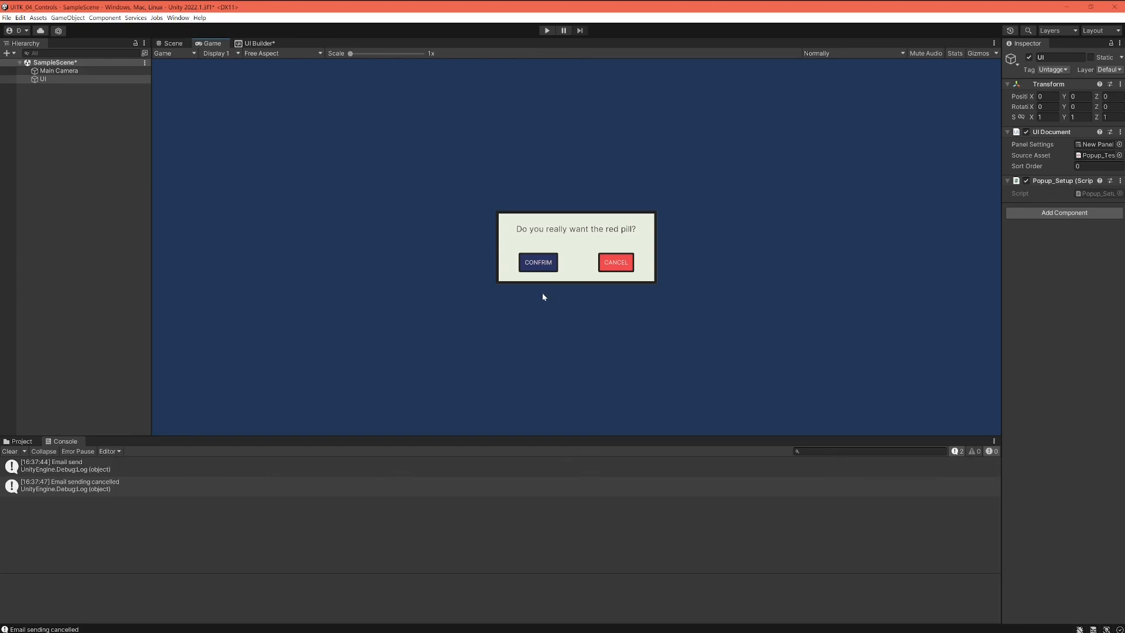
pyautogui.moveTo(533, 299)
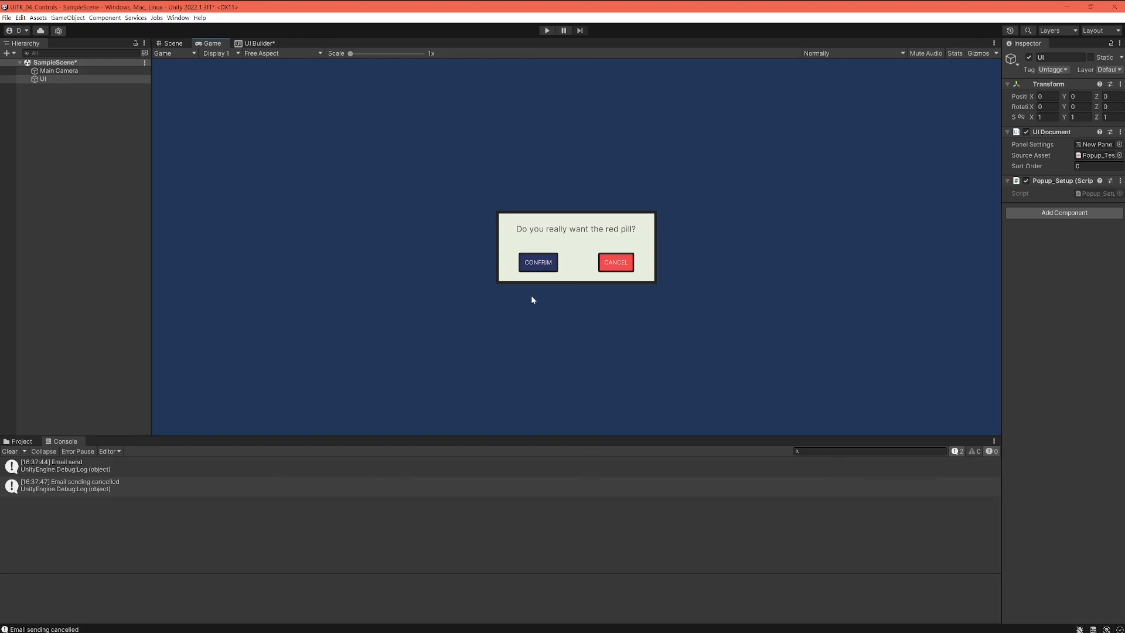
pyautogui.moveTo(552, 301)
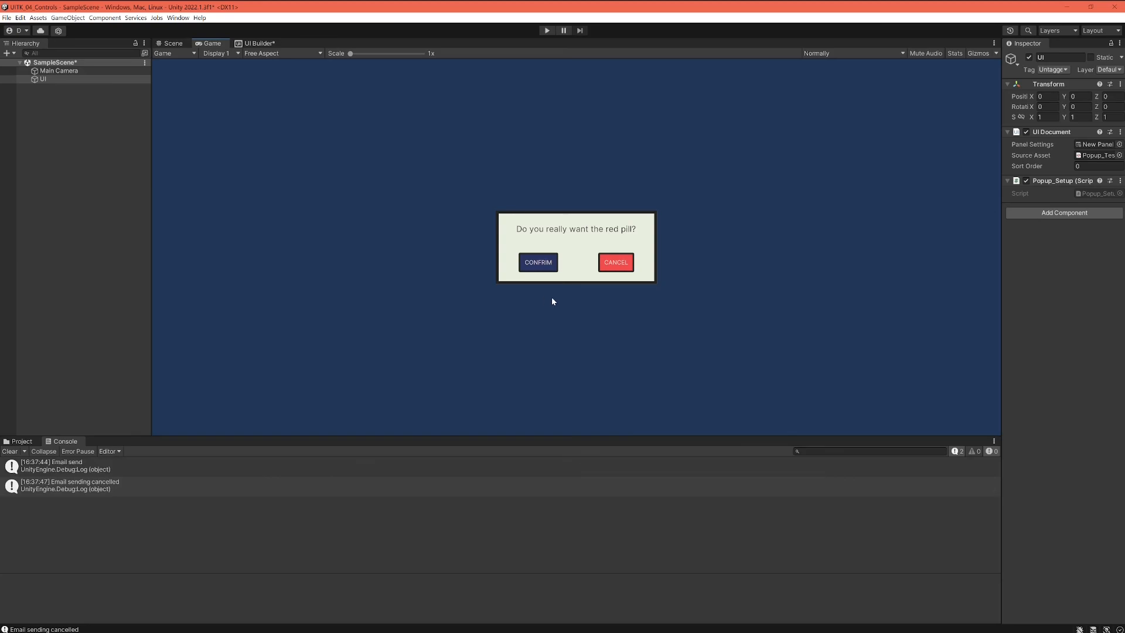